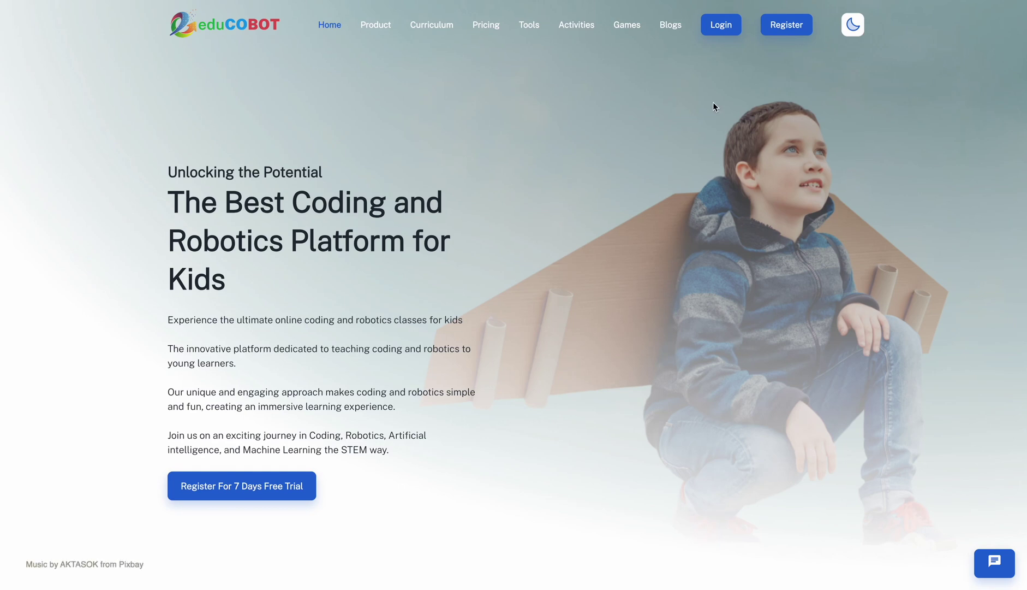
Log in to eduCOBOT with a phone number and password
click(720, 24)
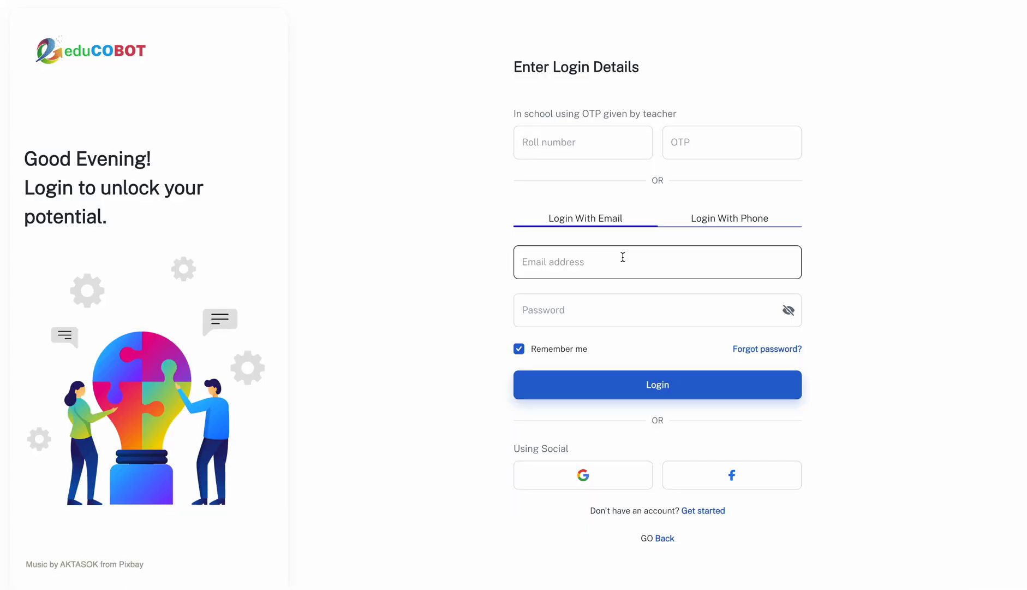
click(729, 217)
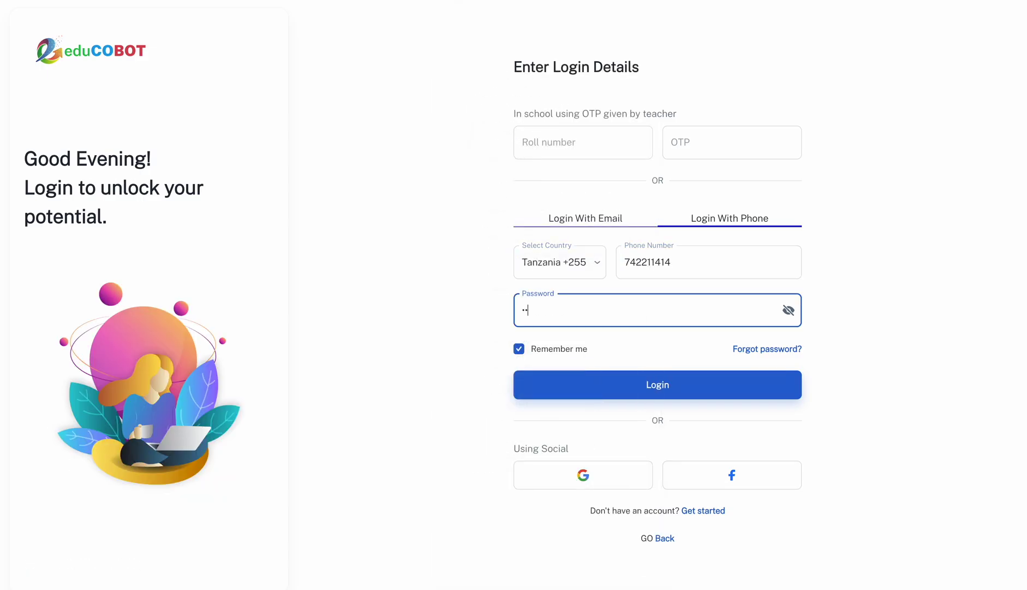
click(657, 384)
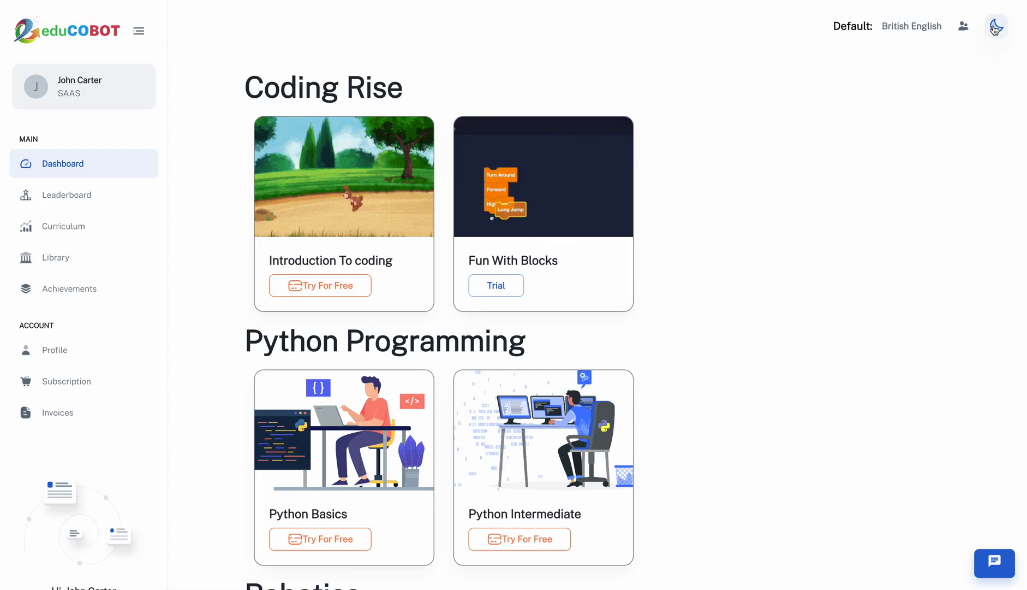
Try dark mode, return to light theme, and set the language to African English
click(995, 29)
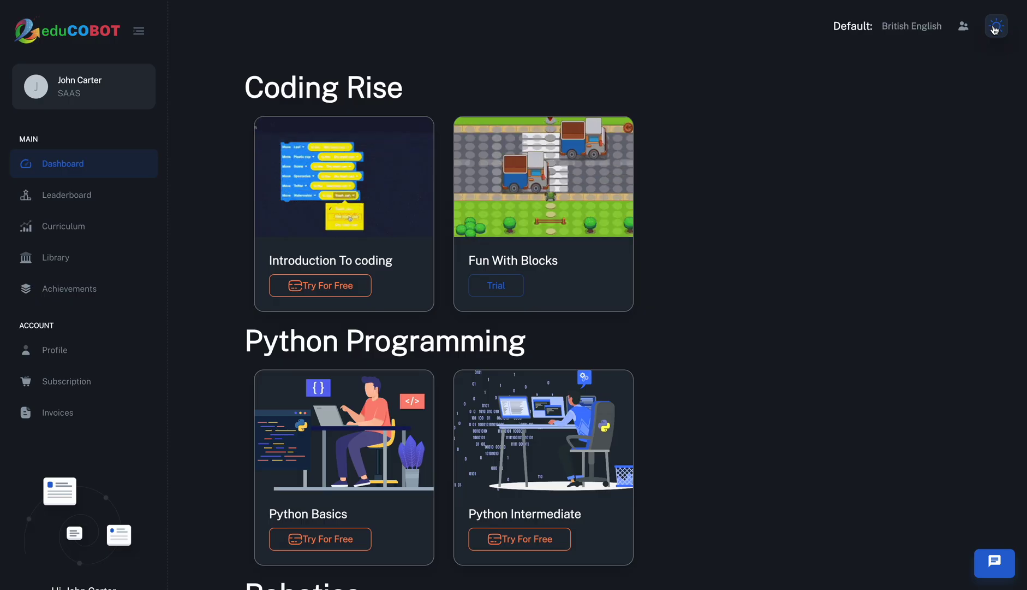
click(997, 26)
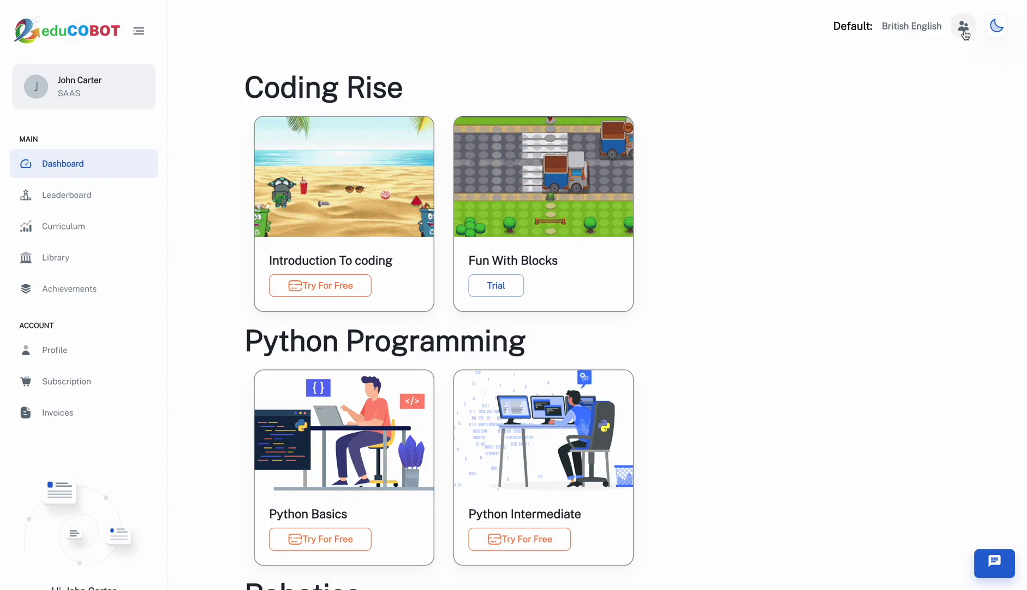
click(963, 26)
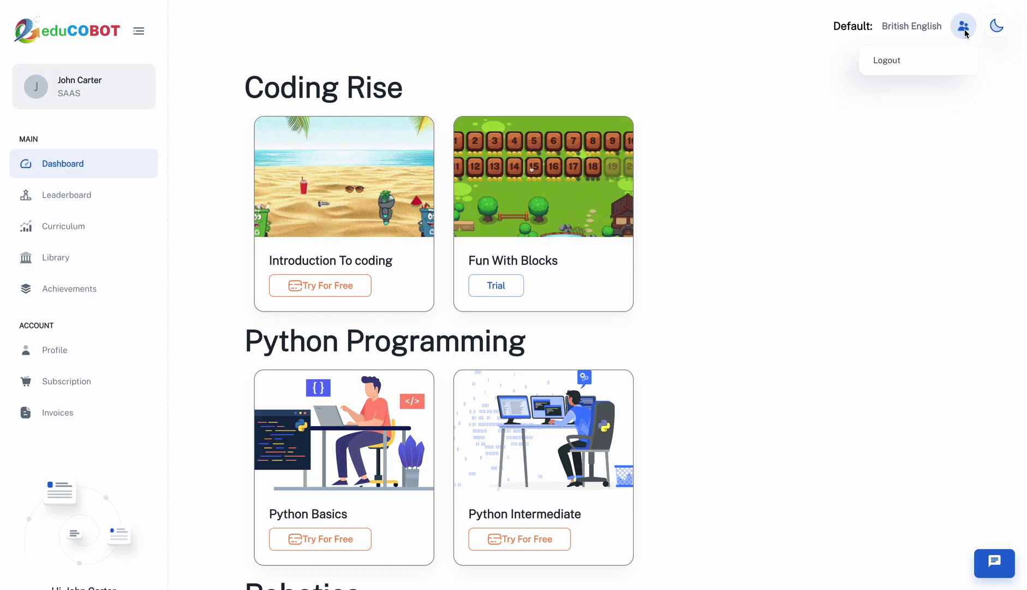
mouse_move(1003, 56)
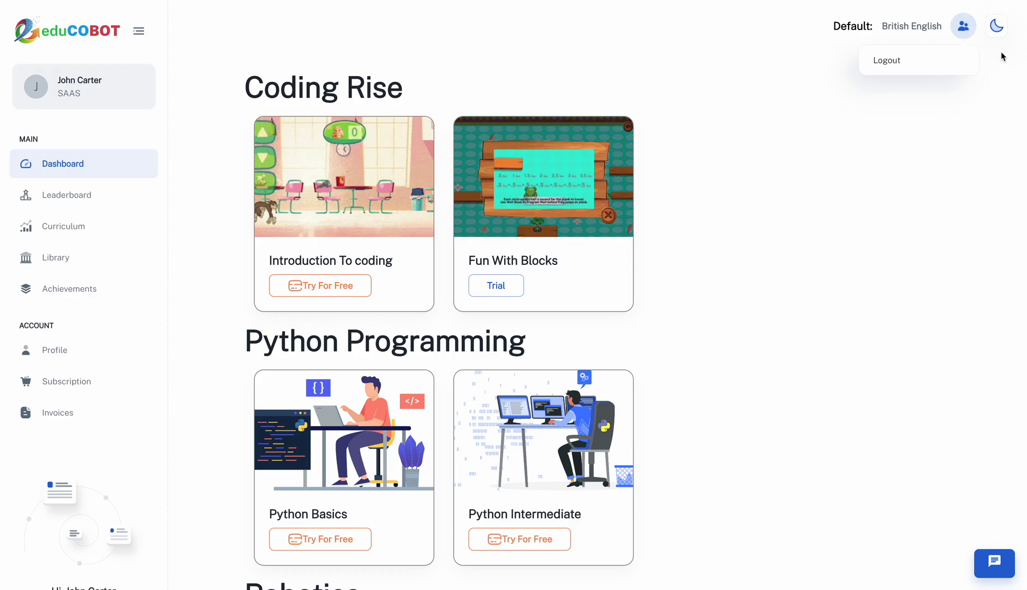
click(912, 26)
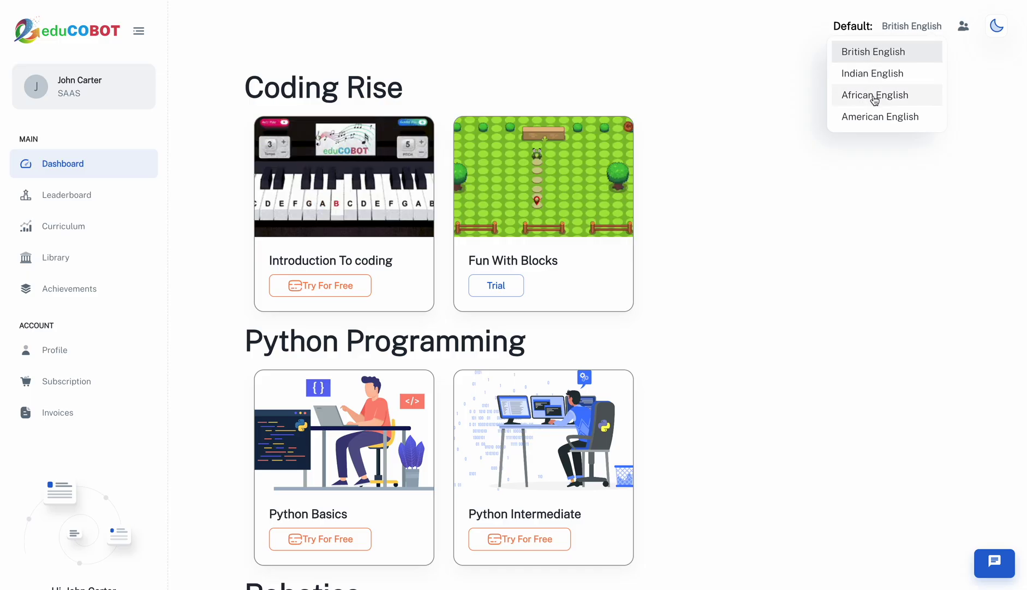
click(874, 95)
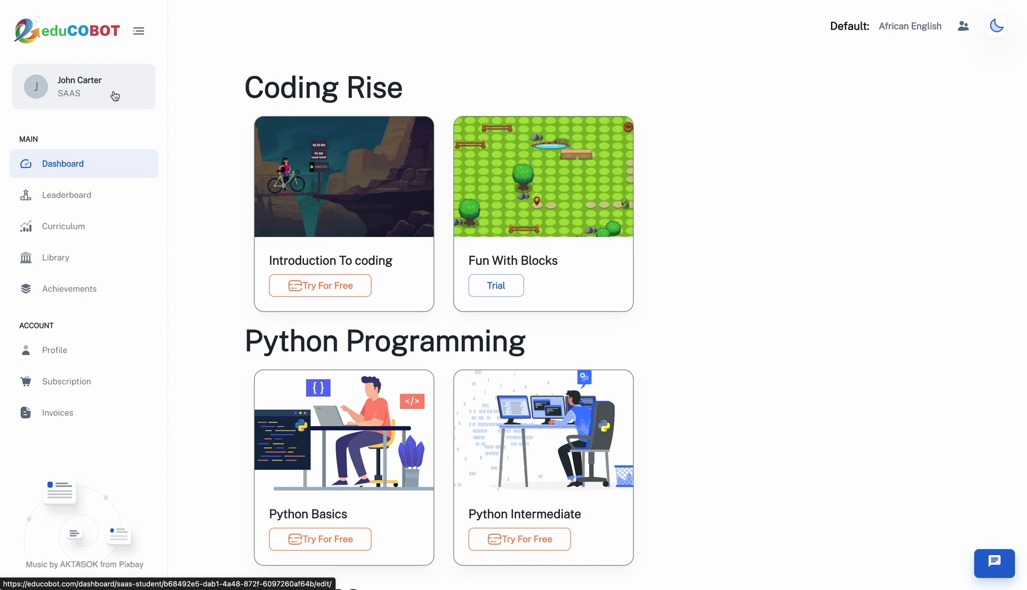
Open the student Profile, start and cancel a photo upload, and select the country field
click(55, 350)
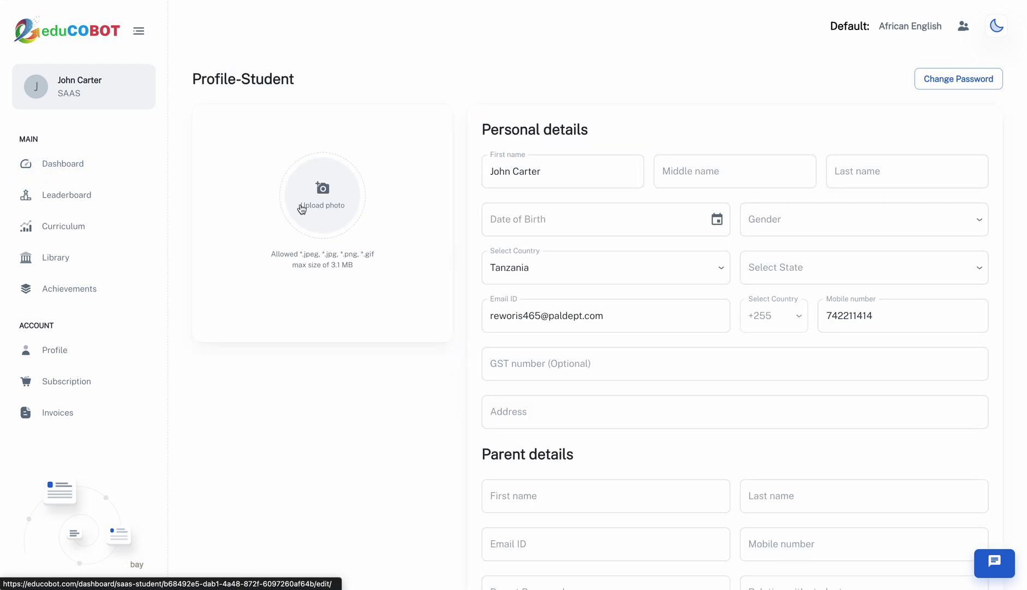
click(322, 195)
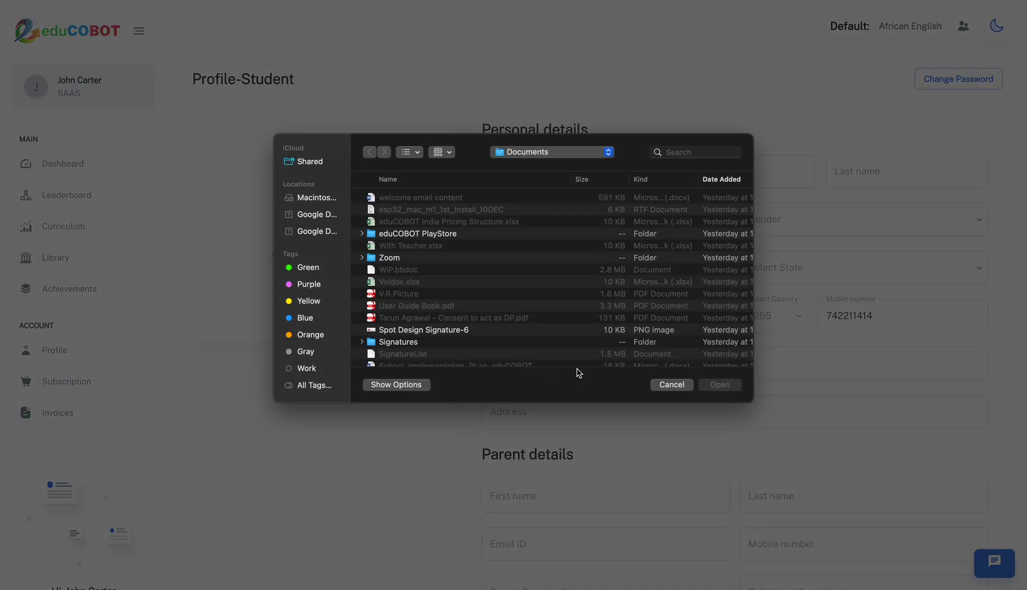
click(671, 384)
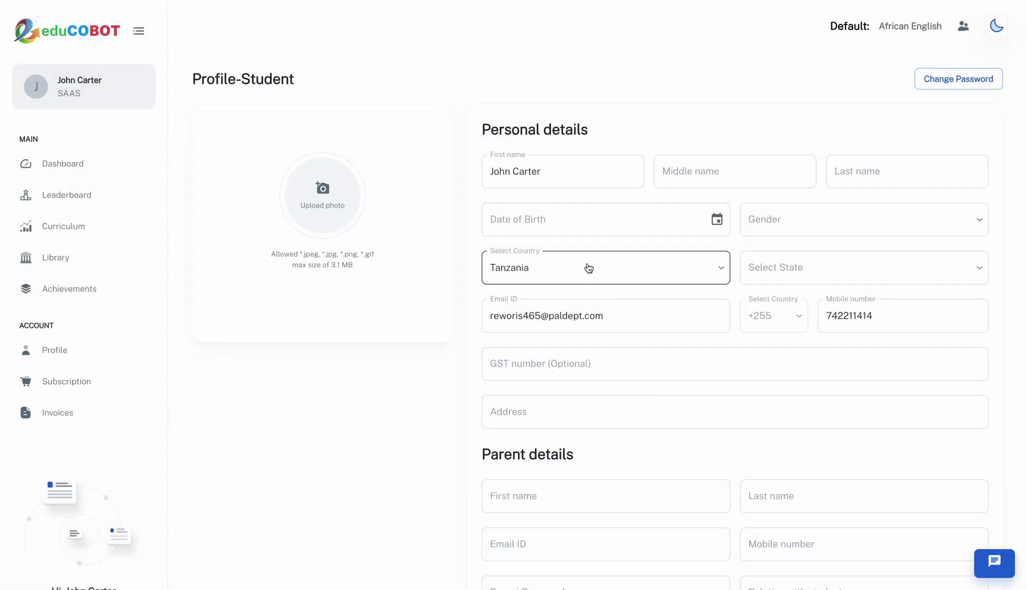
click(603, 315)
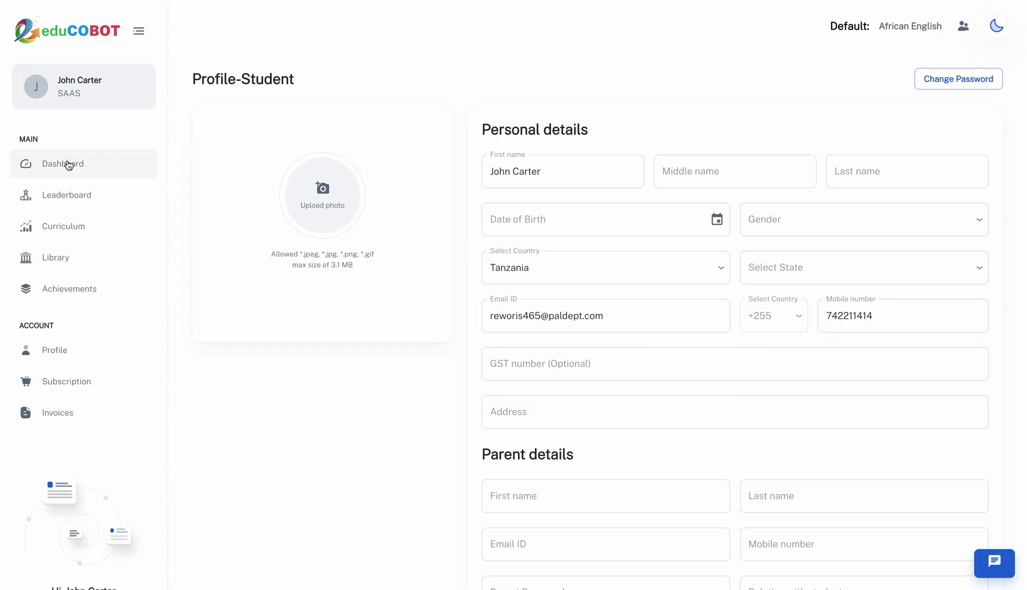
Return to the Dashboard and browse down through the Robotics and IDEs and Editors courses
click(63, 163)
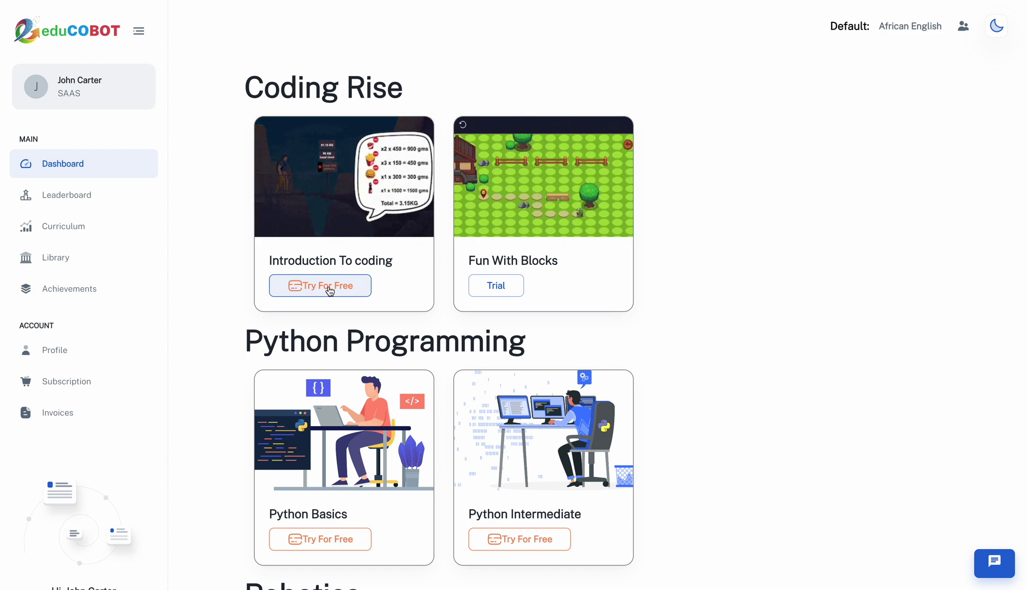
scroll(down, 3)
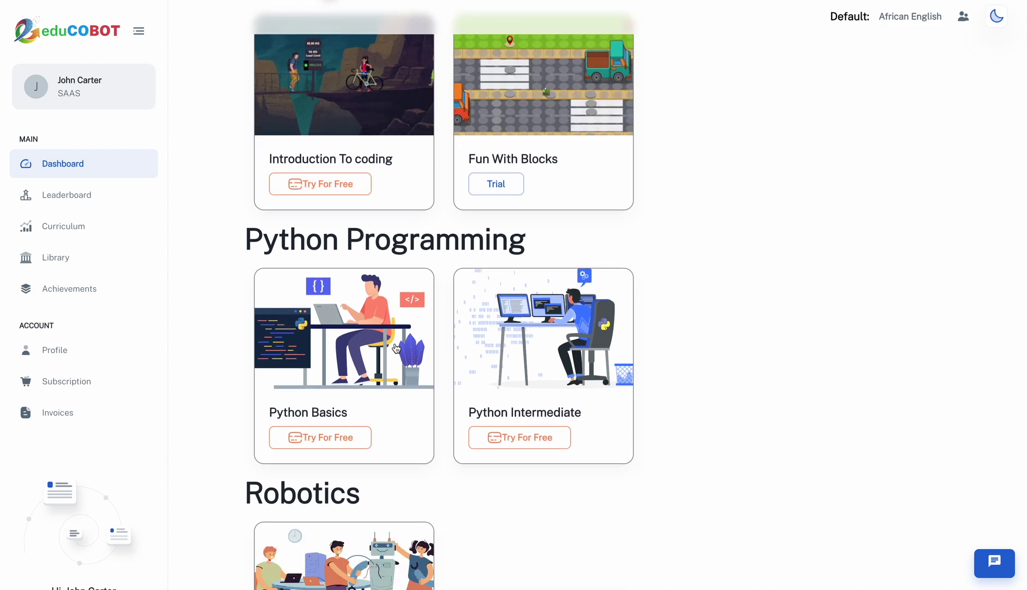
scroll(down, 3)
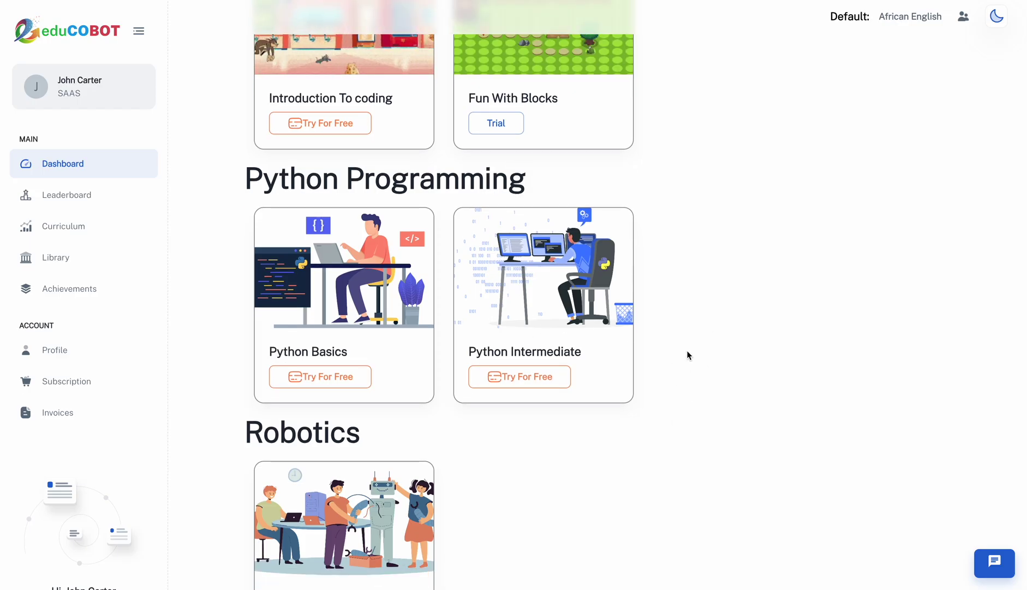
scroll(down, 3)
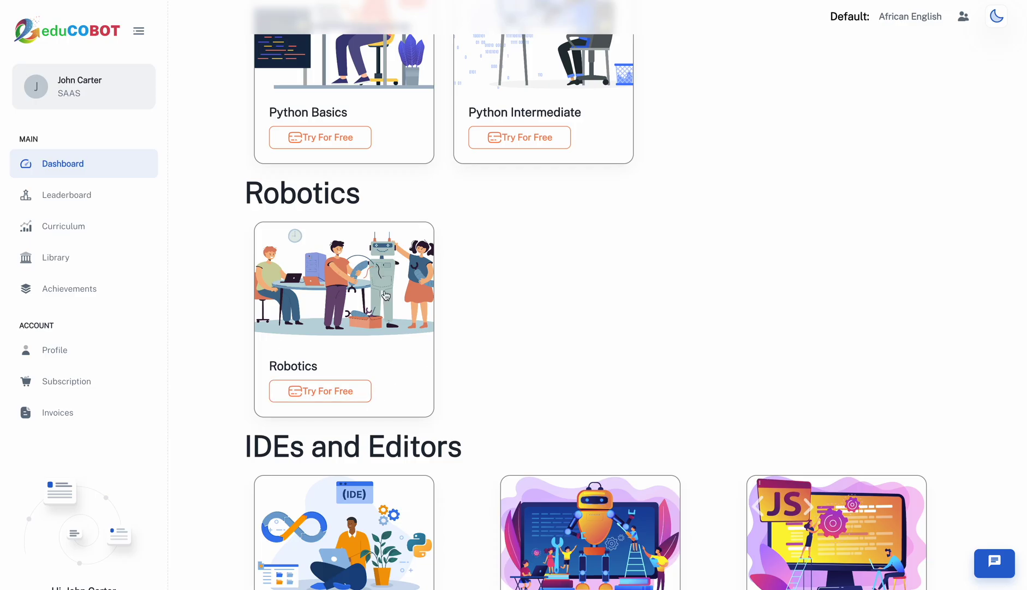
mouse_move(503, 302)
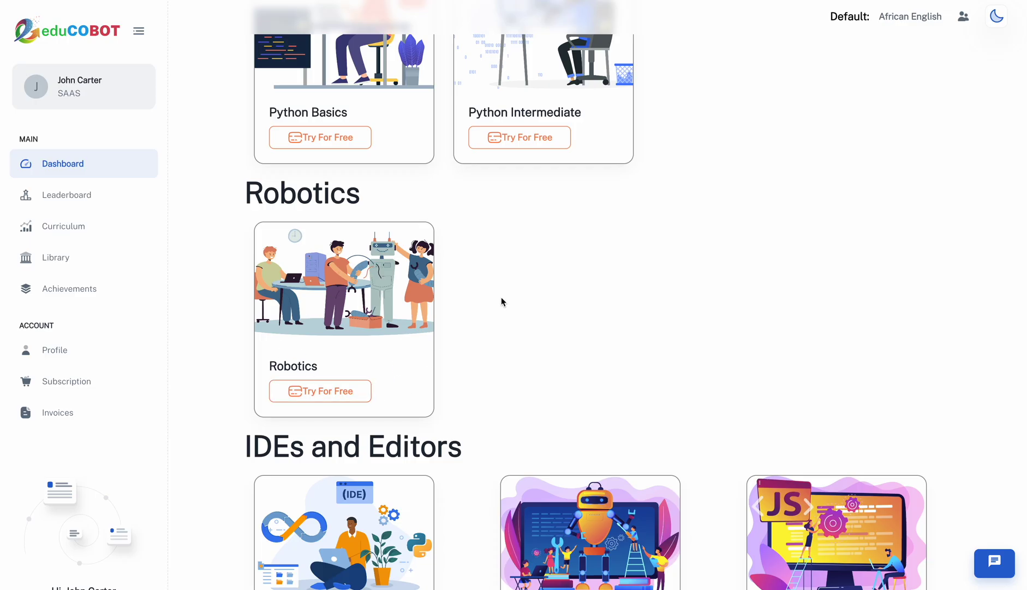
scroll(down, 3)
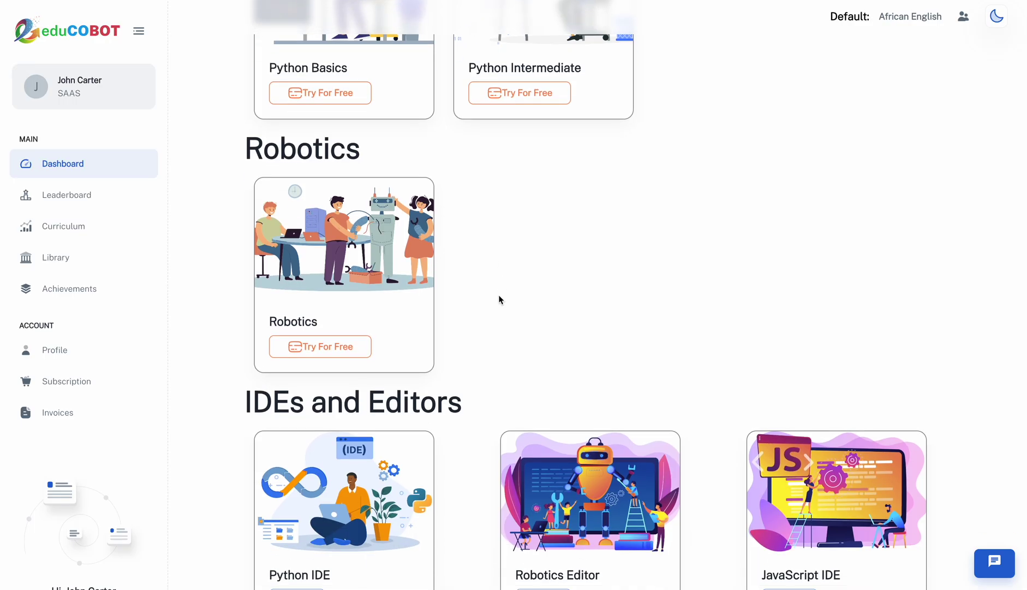
scroll(down, 3)
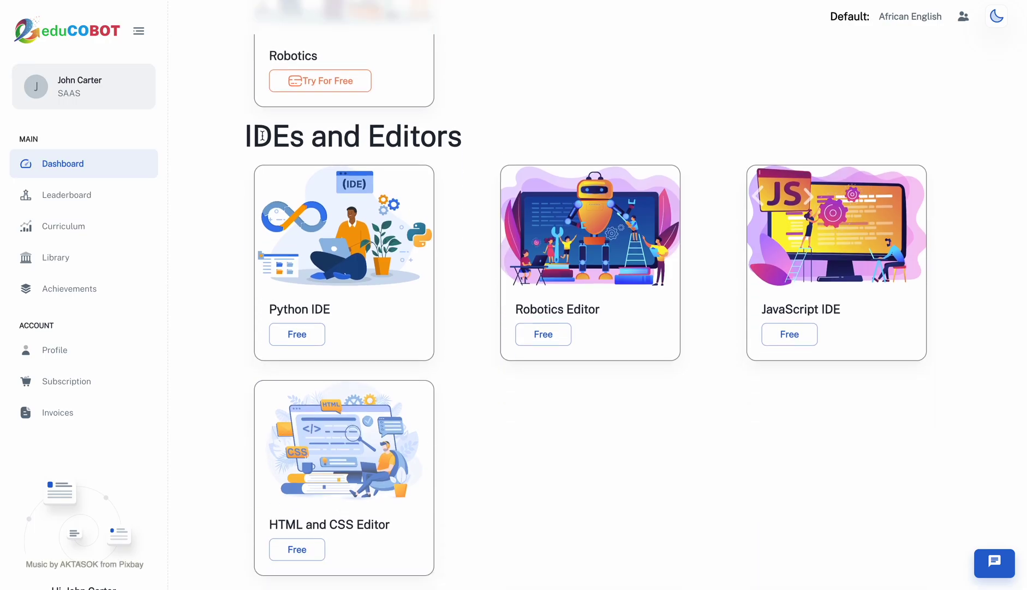
mouse_move(566, 450)
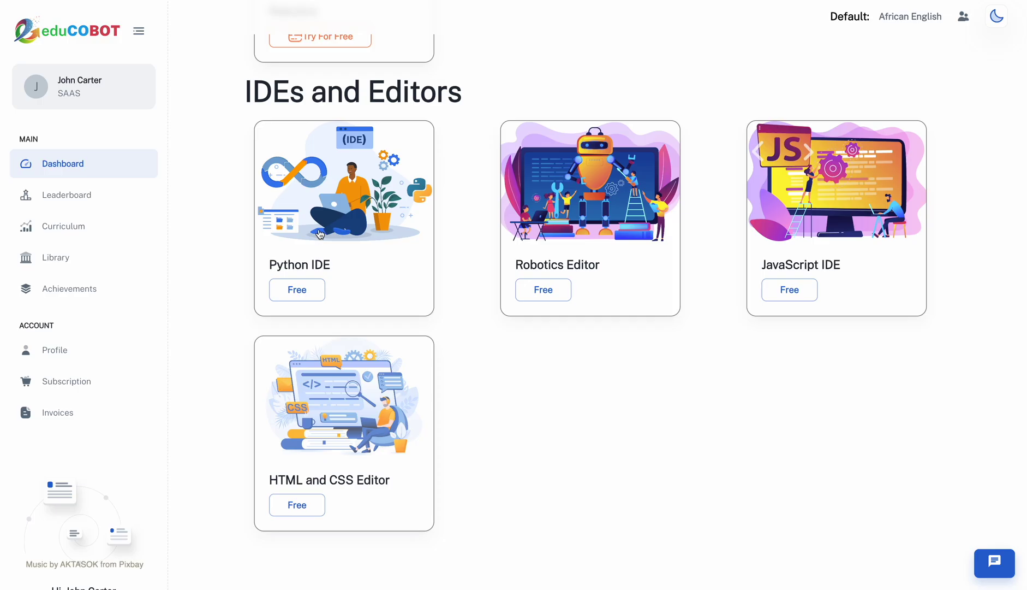
mouse_move(604, 248)
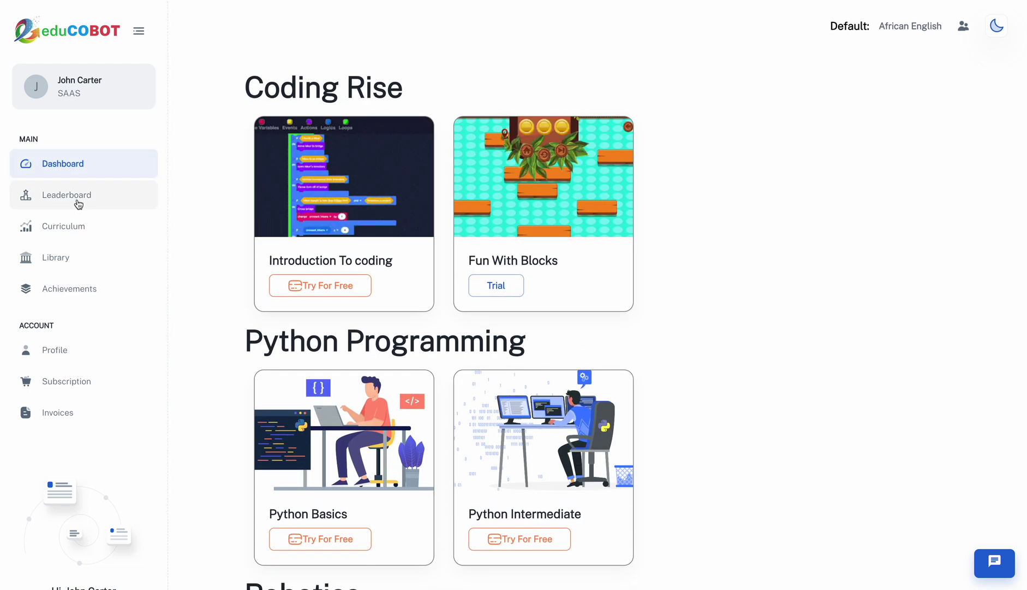
Scroll through the student coin leaderboard, then go to the Fun With Blocks curriculum
click(66, 195)
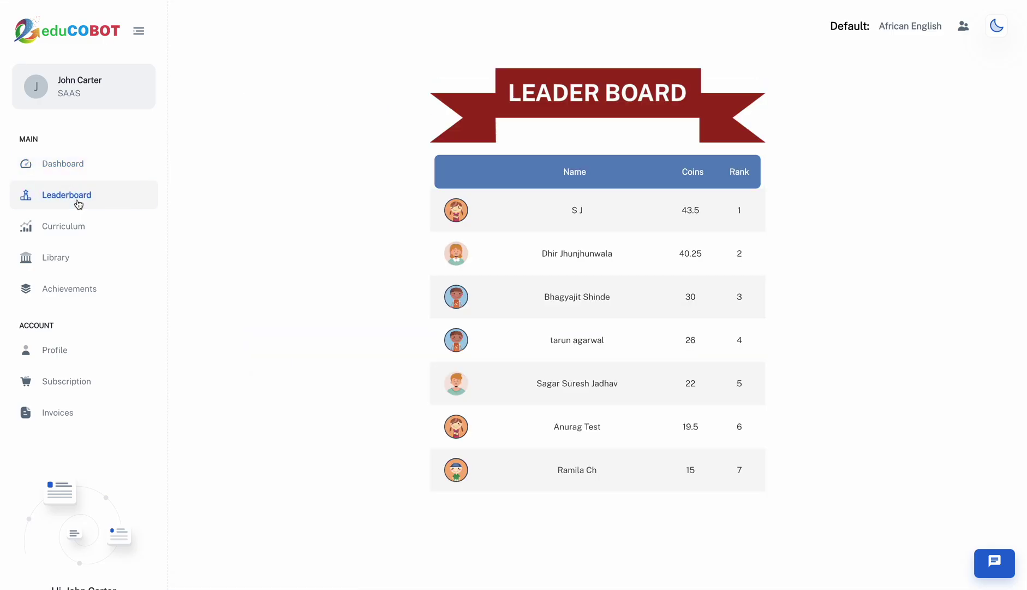
mouse_move(643, 207)
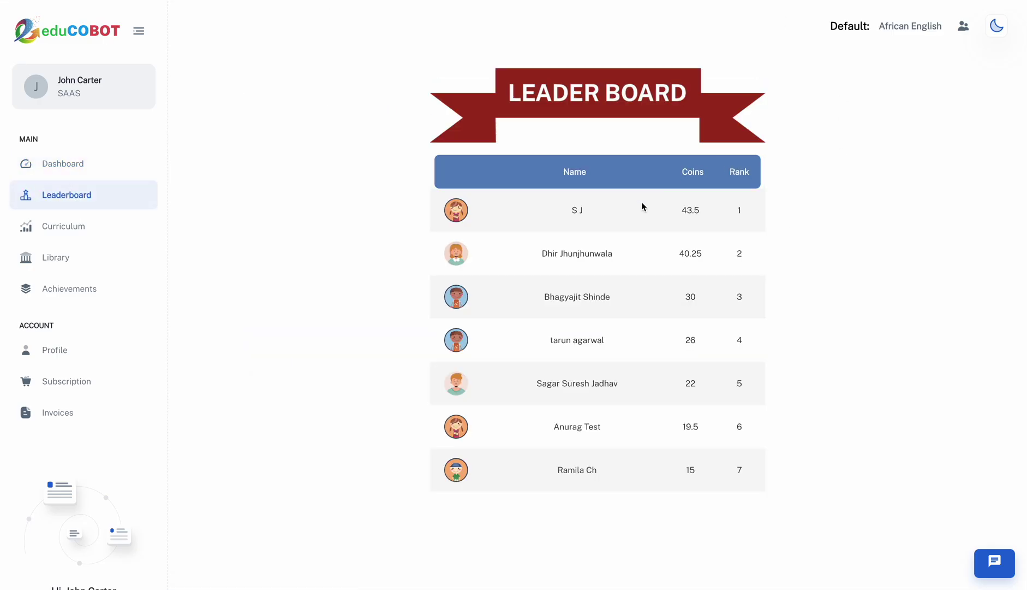
scroll(down, 3)
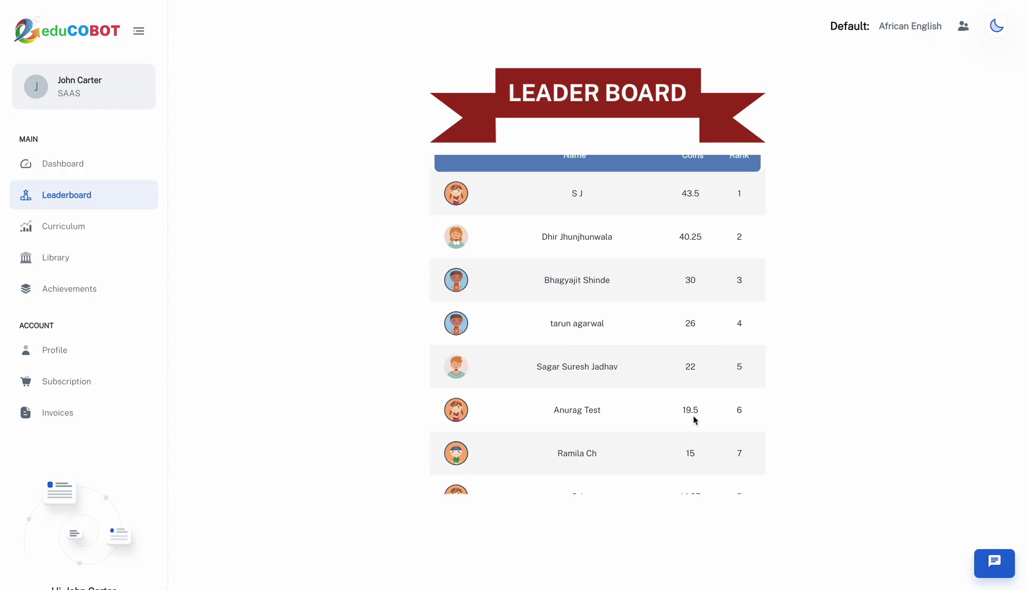
scroll(down, 3)
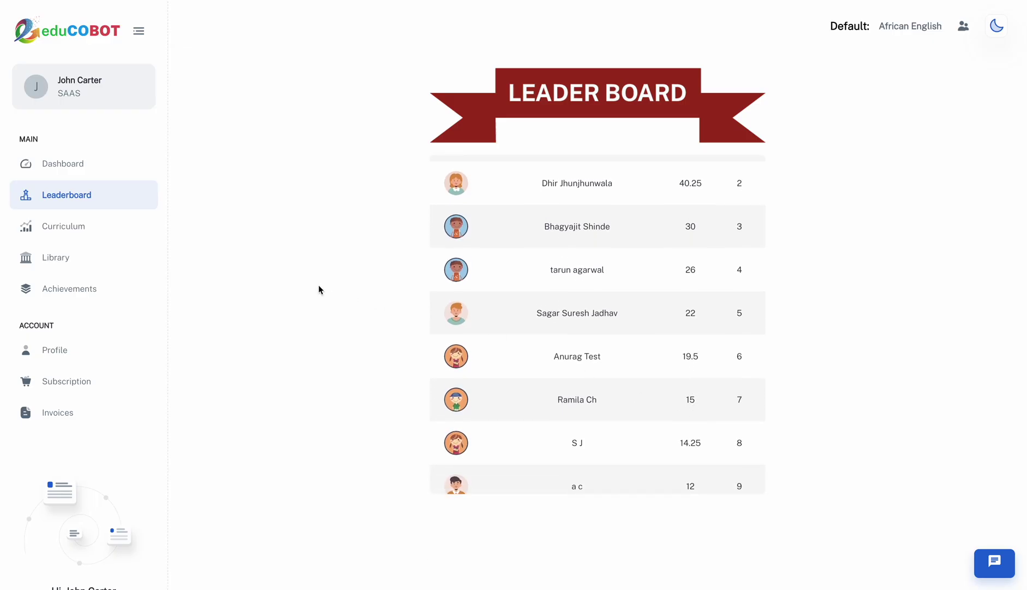
click(65, 226)
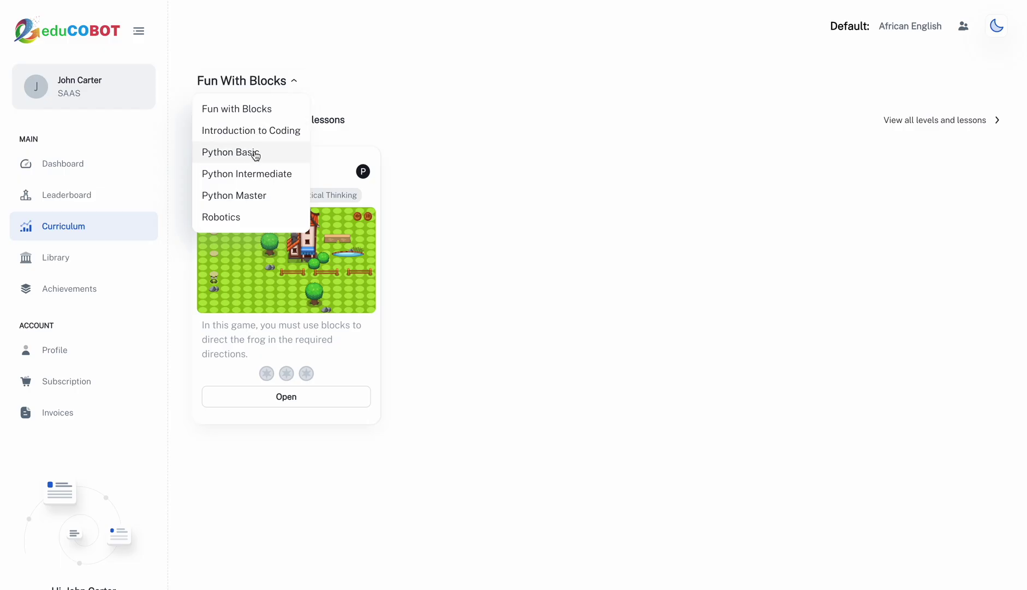
mouse_move(247, 173)
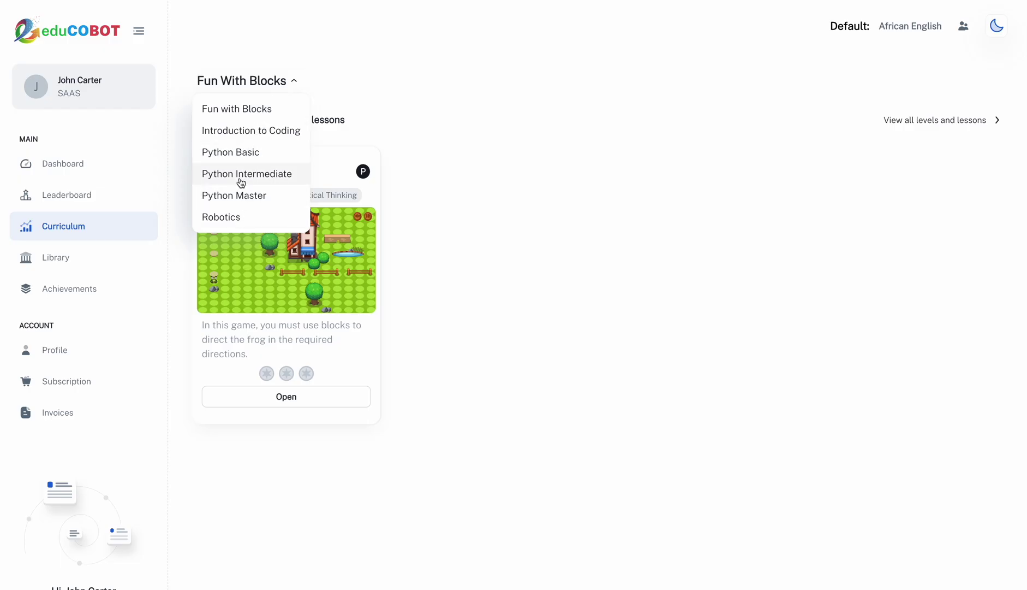
mouse_move(243, 130)
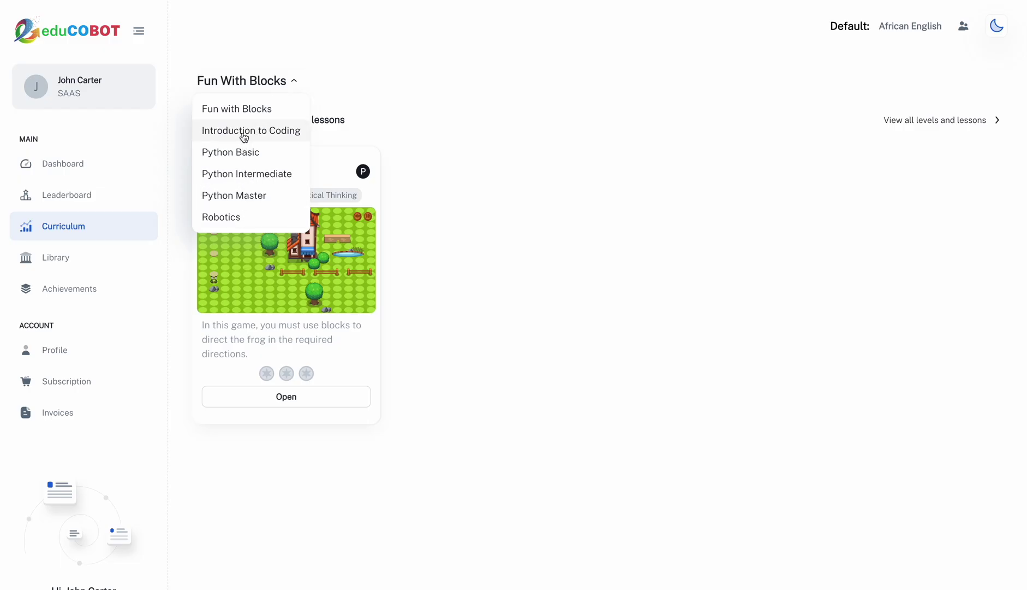
Switch the curriculum to Introduction To Coding and scroll its eight lessons
click(250, 131)
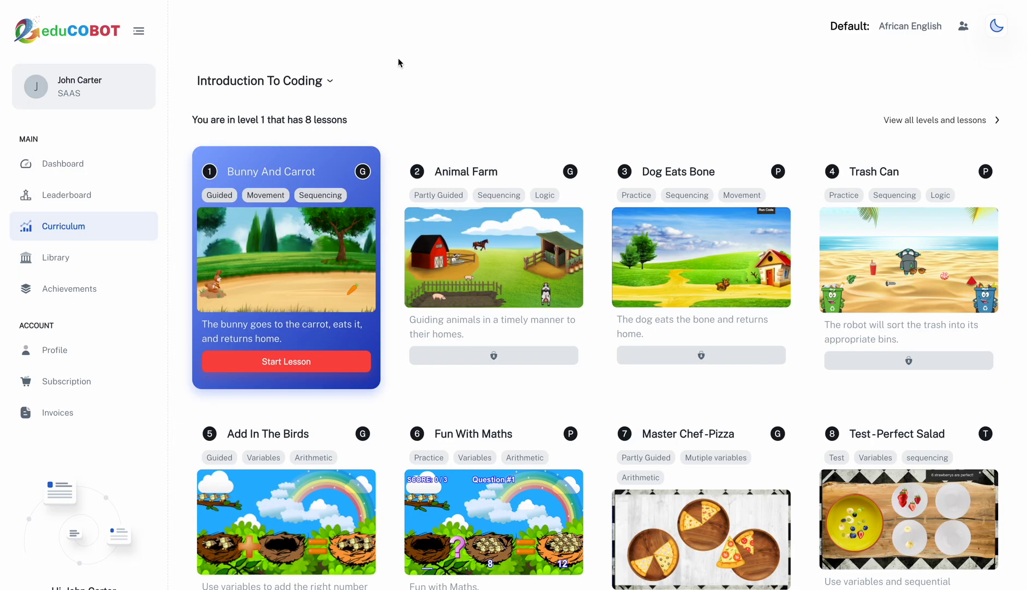
mouse_move(184, 334)
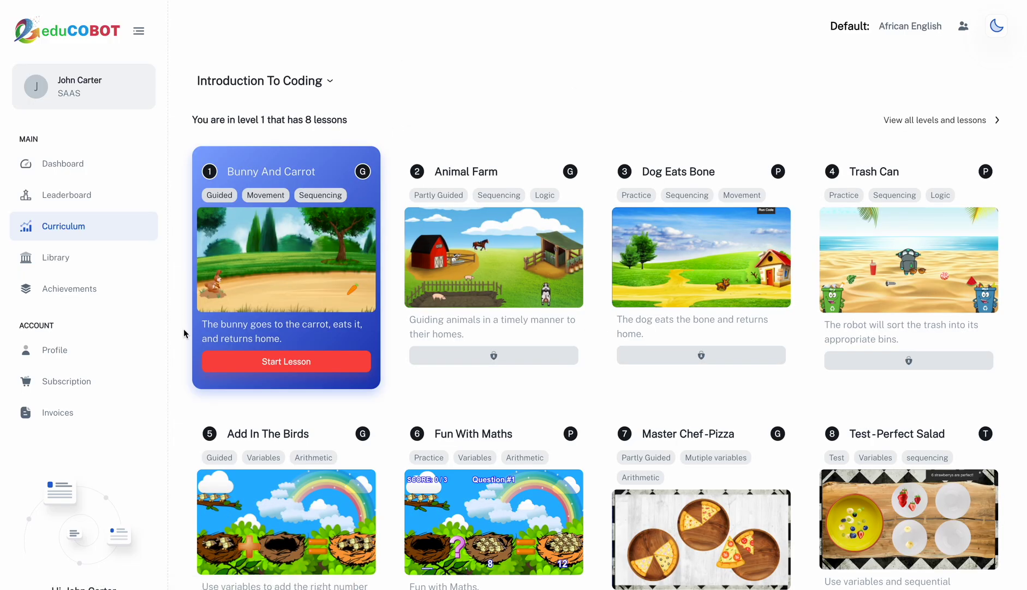
mouse_move(373, 348)
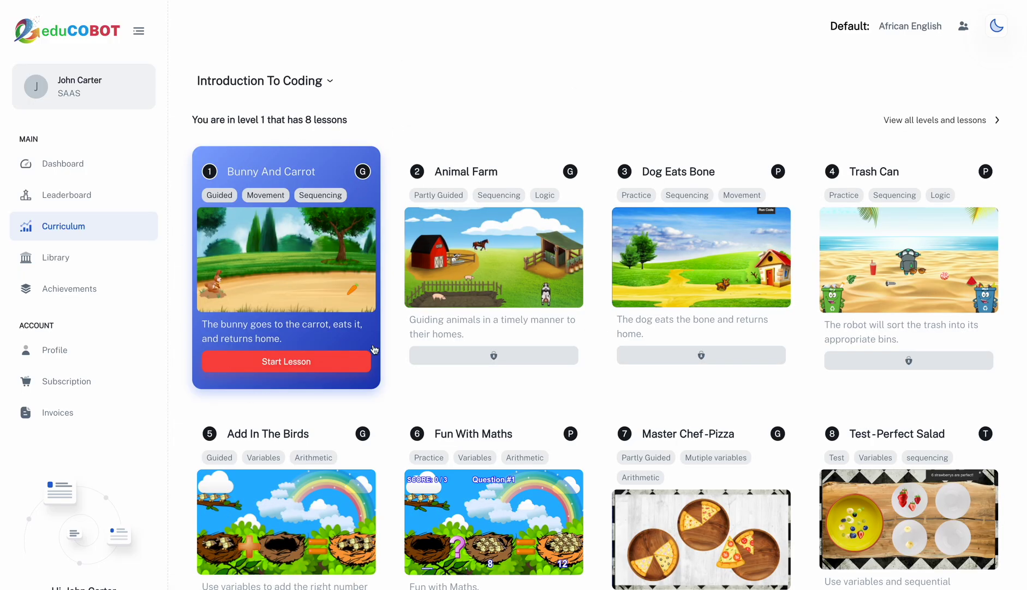
mouse_move(314, 356)
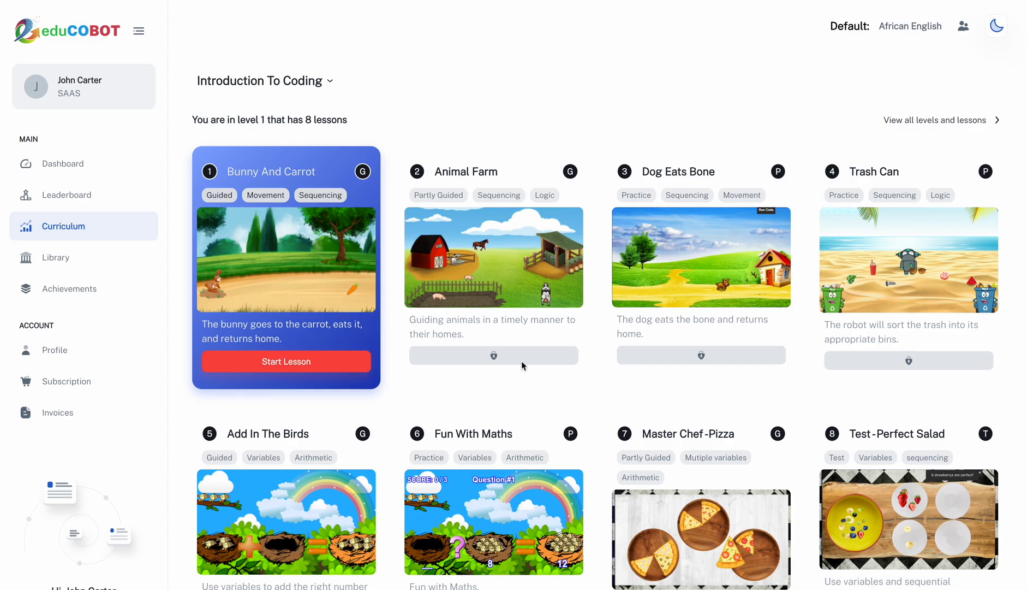
mouse_move(861, 335)
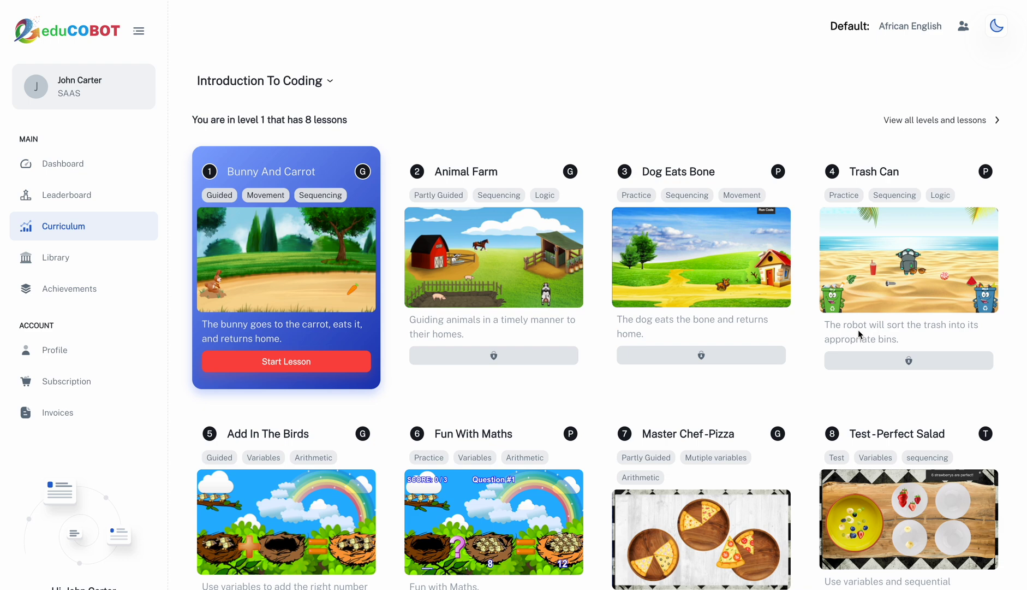
scroll(down, 3)
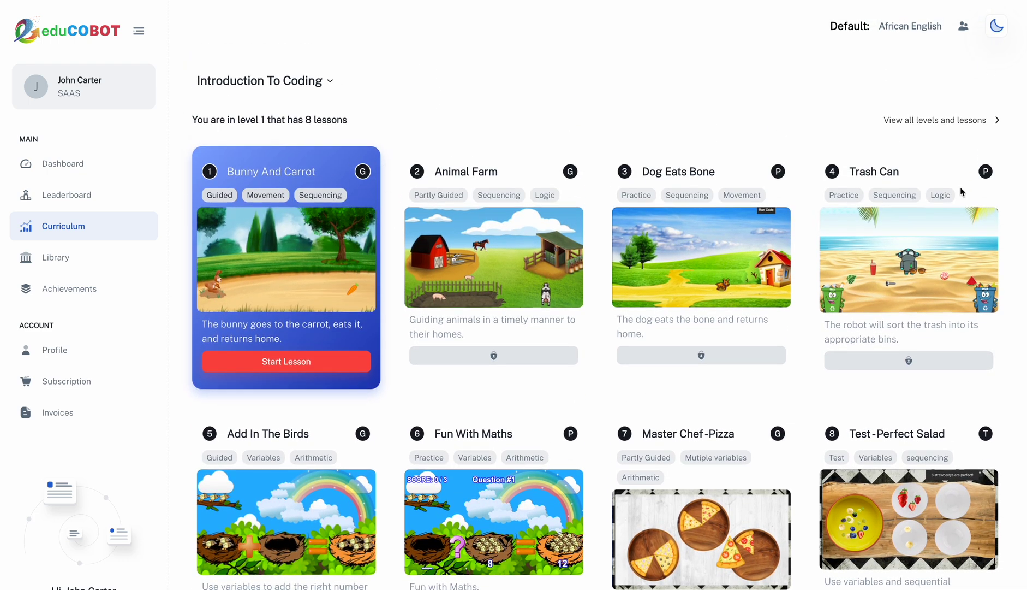
mouse_move(390, 204)
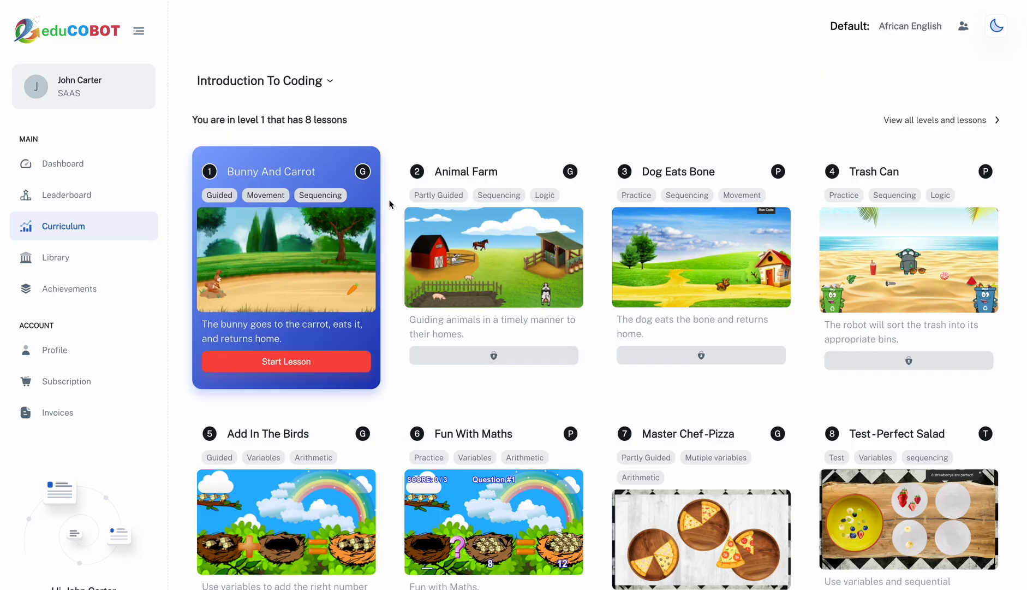
mouse_move(349, 178)
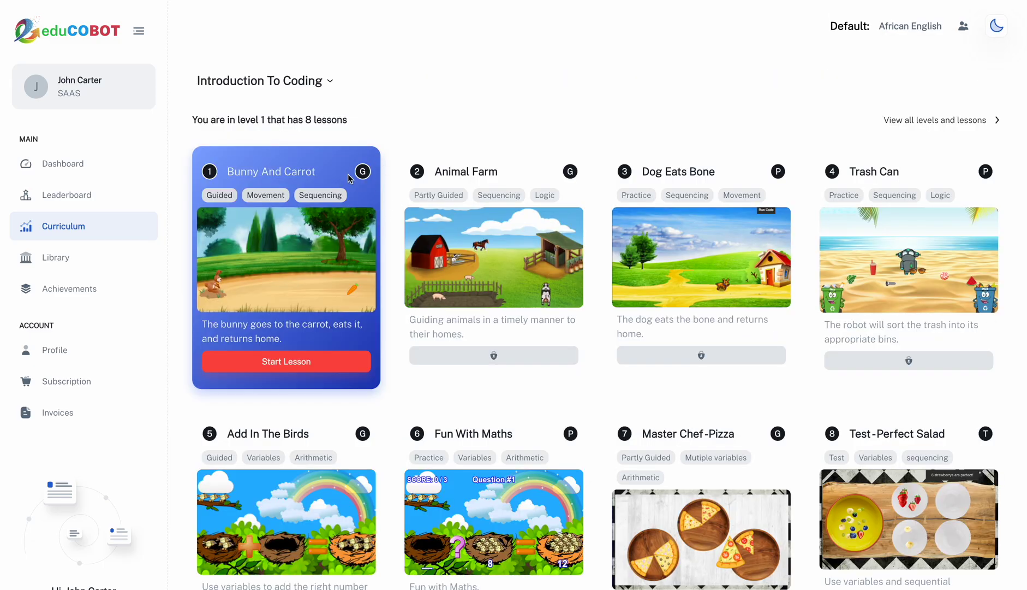
mouse_move(361, 186)
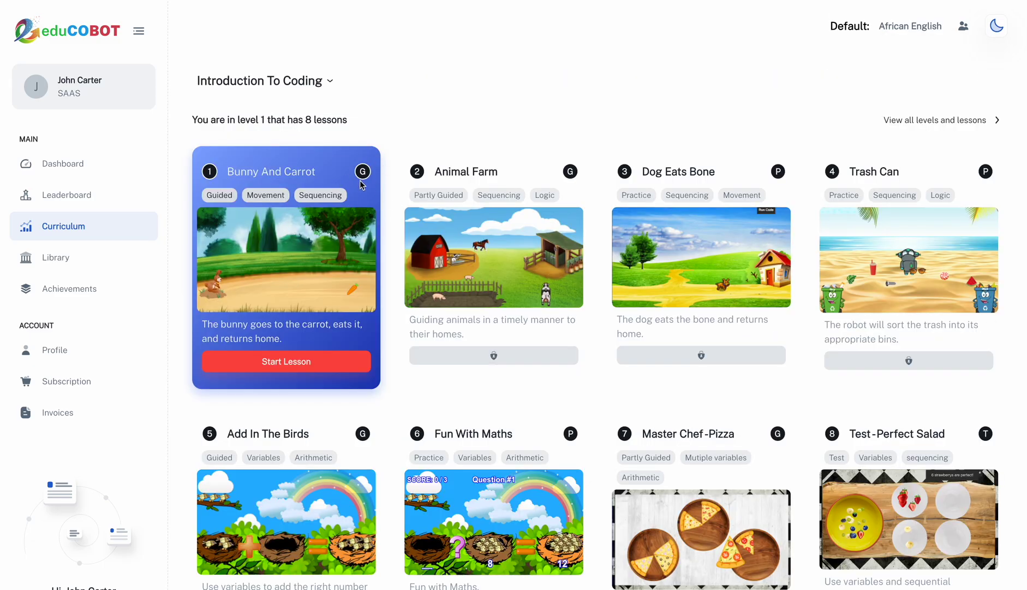
mouse_move(961, 177)
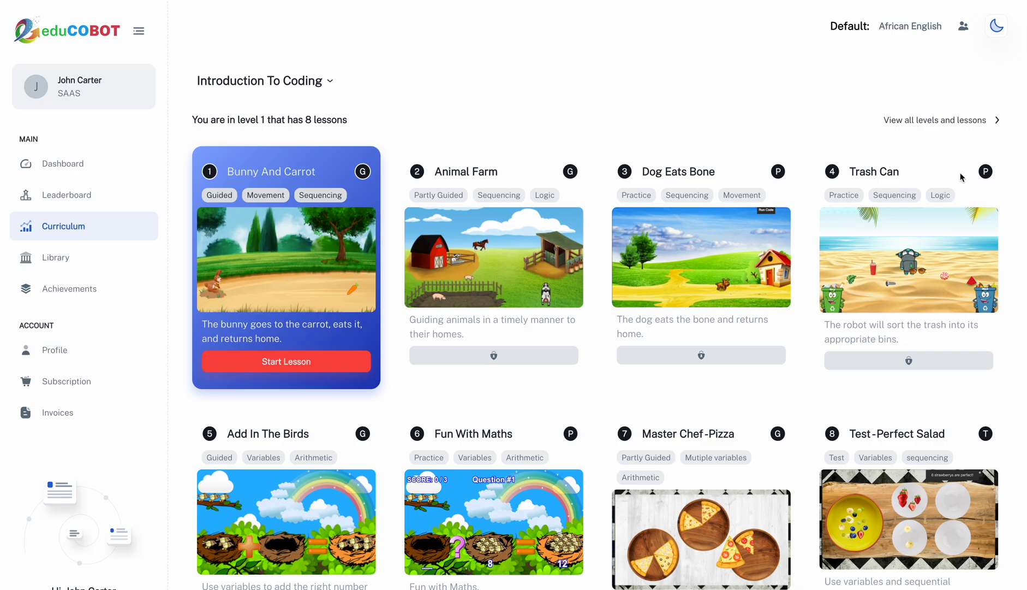
mouse_move(994, 162)
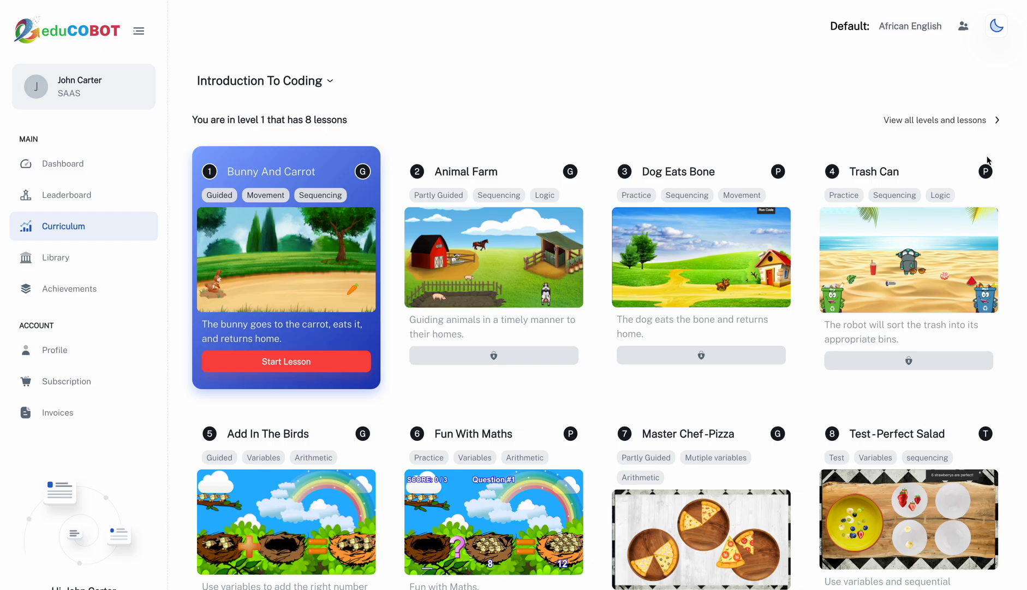
scroll(down, 3)
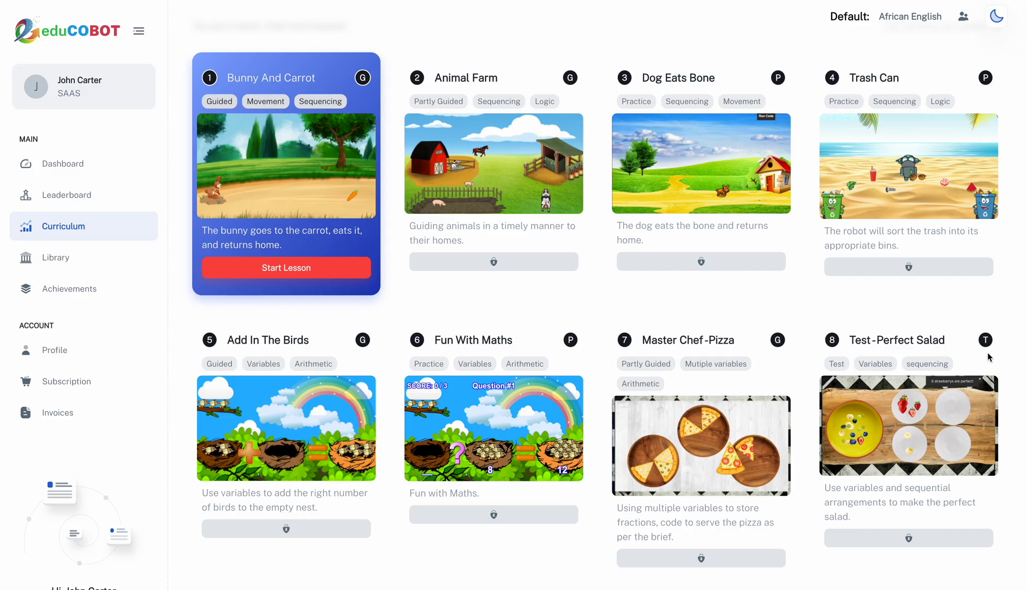
mouse_move(990, 357)
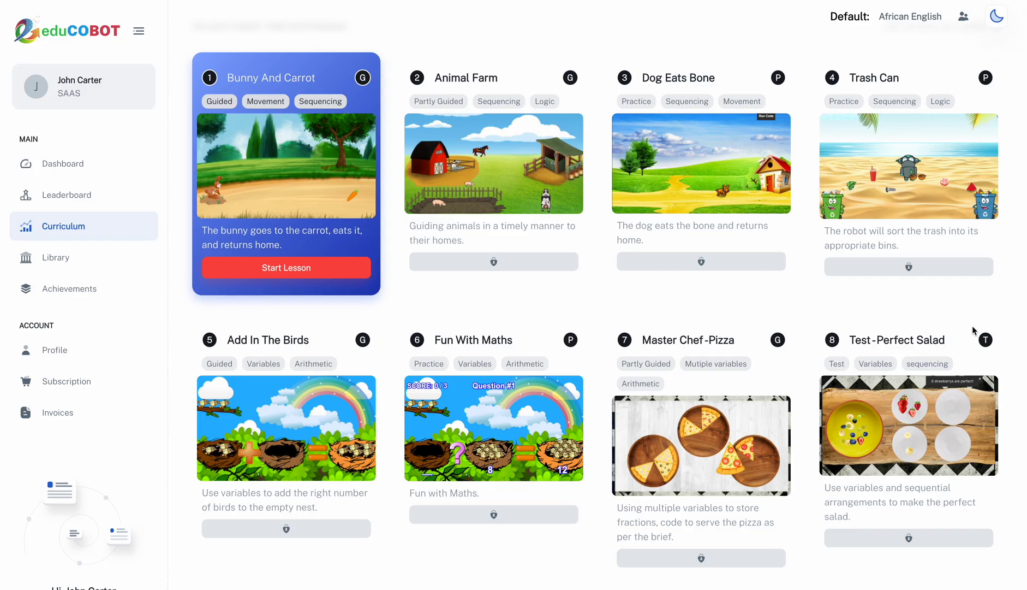
Open the Library and page through the Introduction to Coding Volume-1 book
click(55, 256)
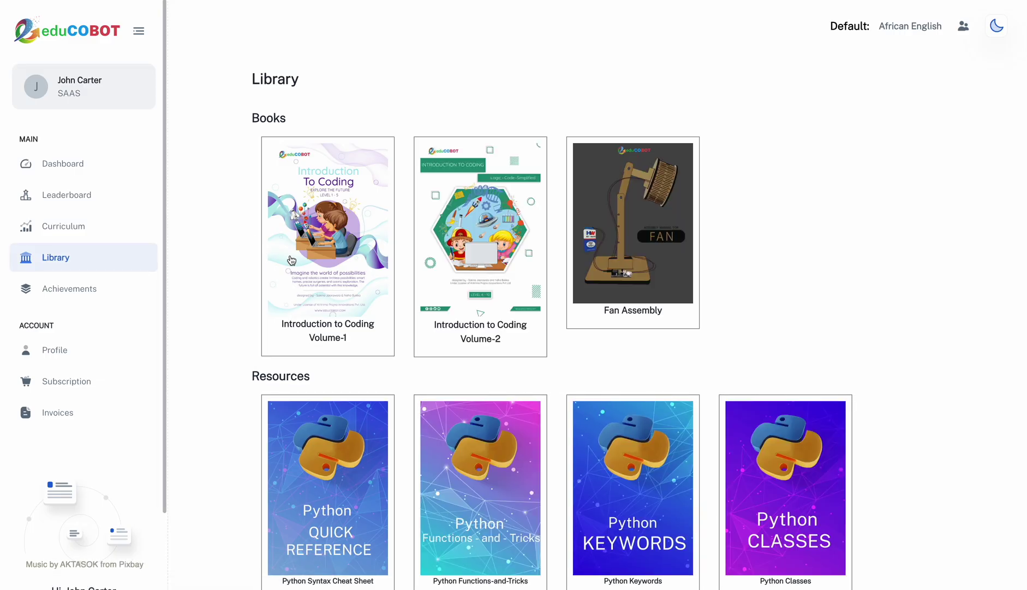
click(328, 230)
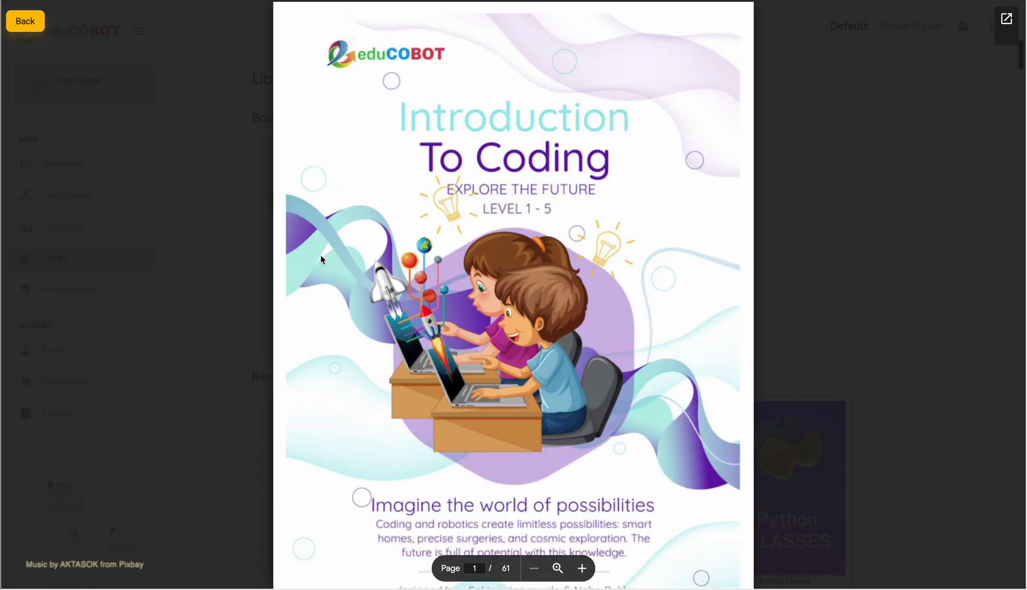
scroll(down, 3)
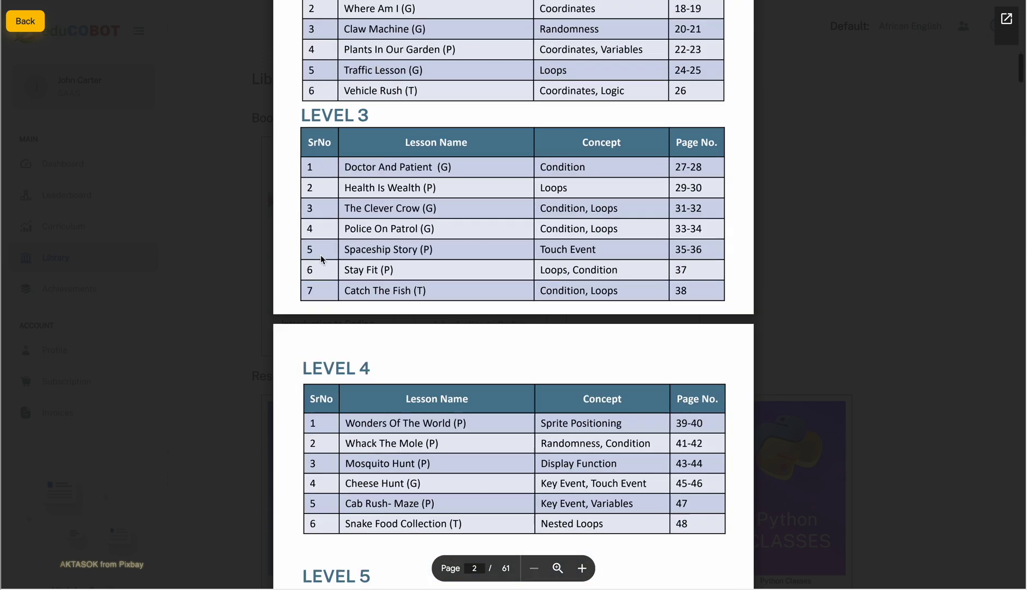
scroll(down, 3)
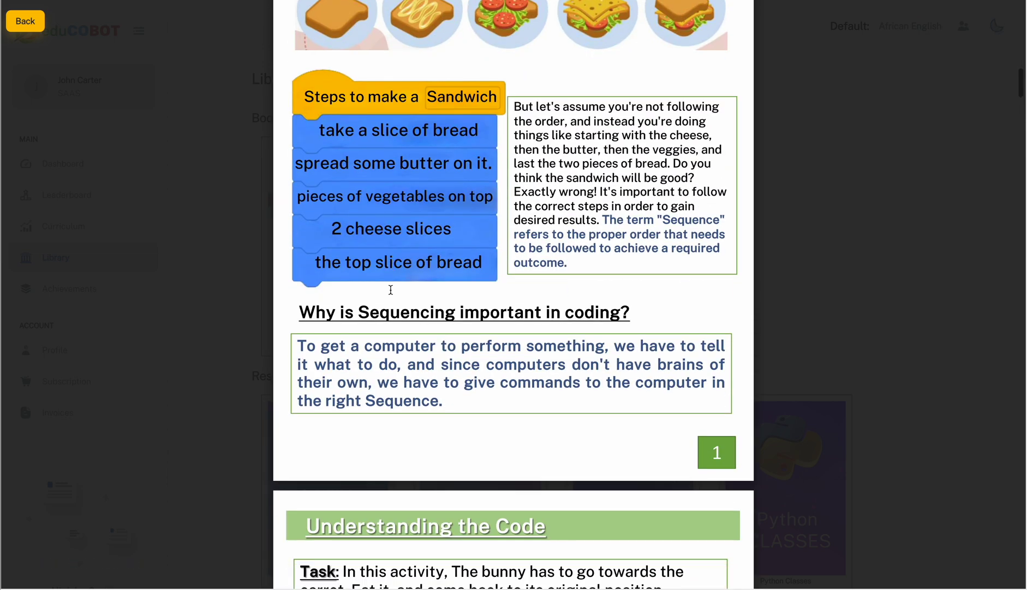
scroll(down, 3)
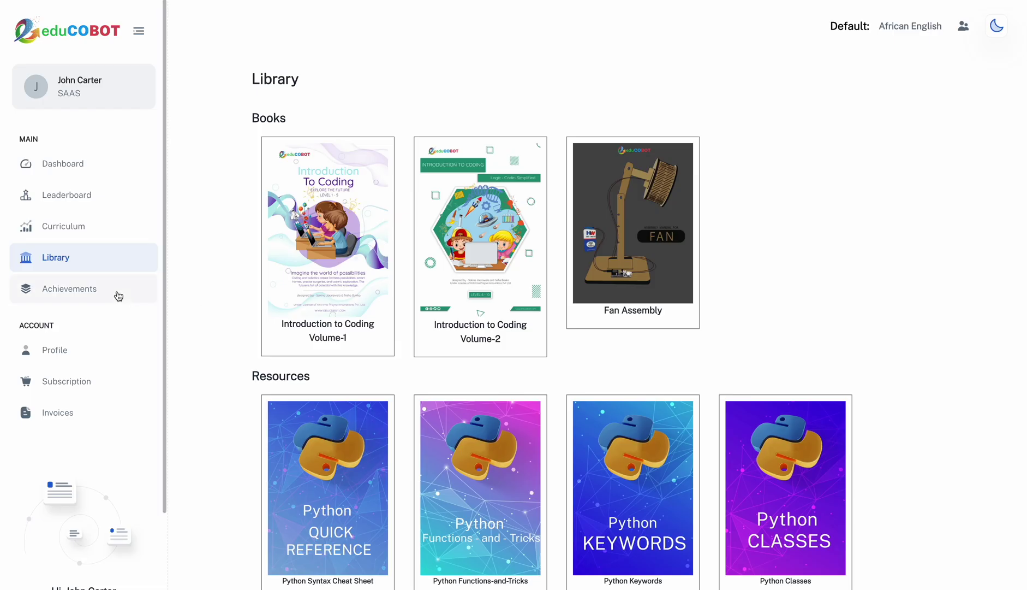
Open Achievements to view zero coins and five zero badges
click(68, 288)
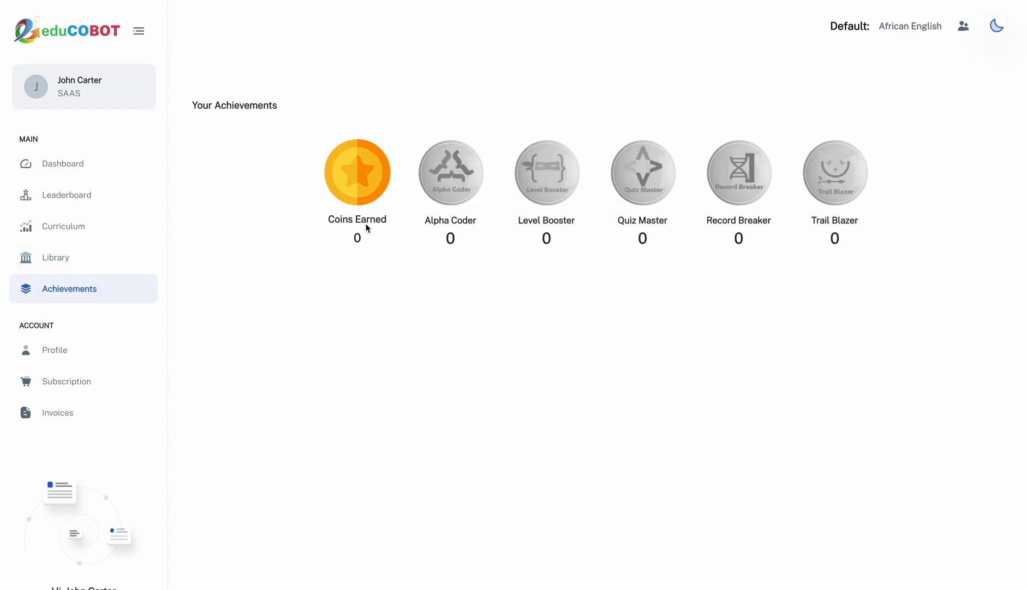
mouse_move(714, 212)
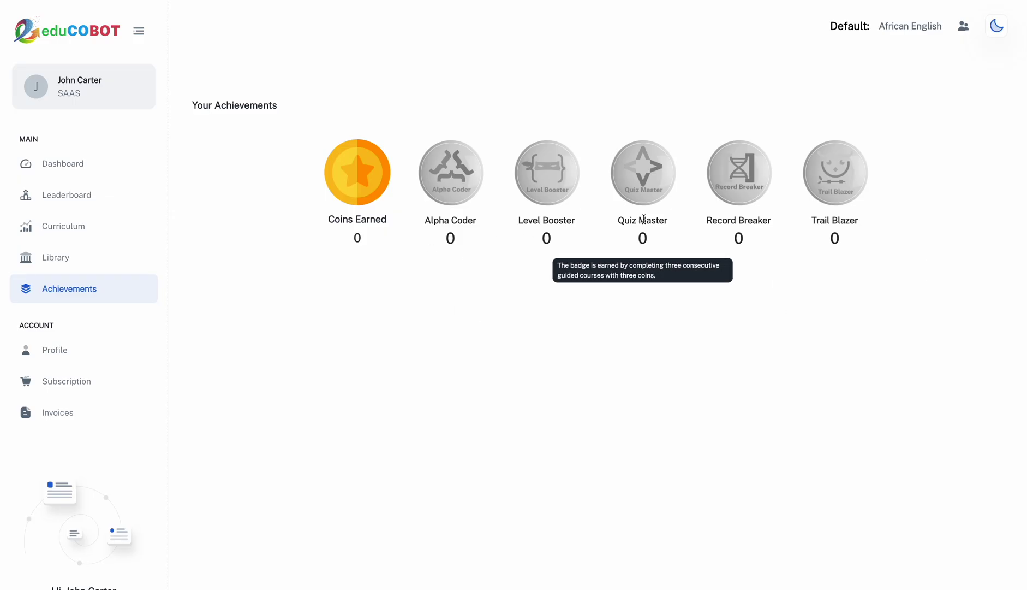
mouse_move(273, 342)
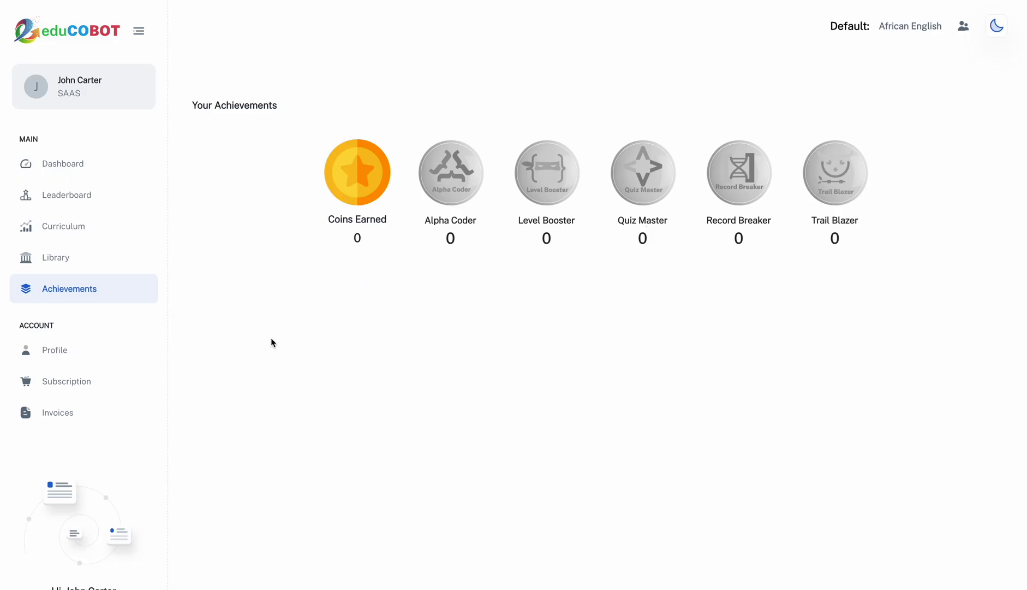
Check the Subscription plans and empty Invoices, then launch a lesson game from Curriculum
click(65, 381)
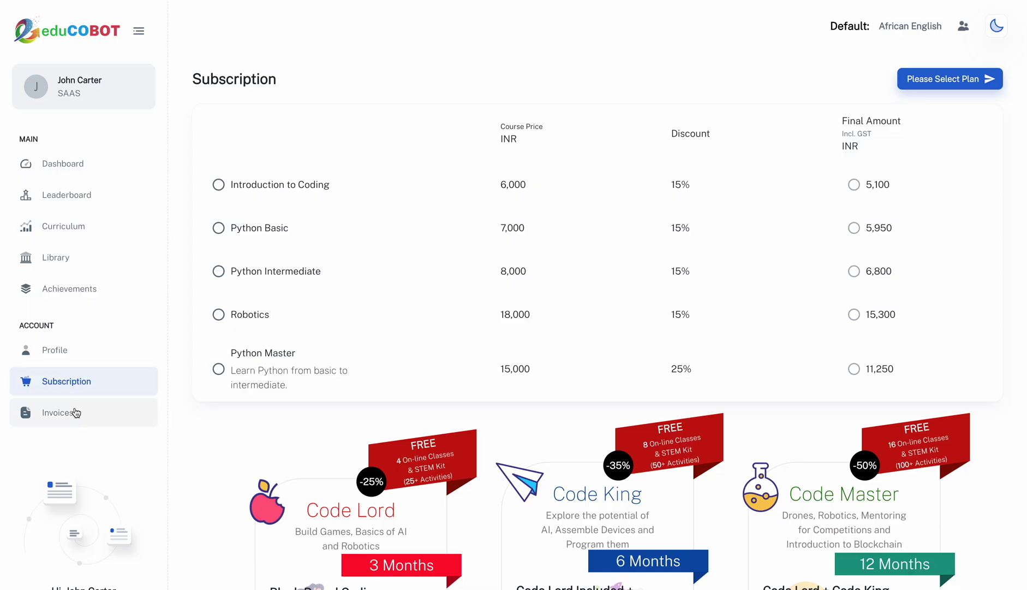
click(57, 412)
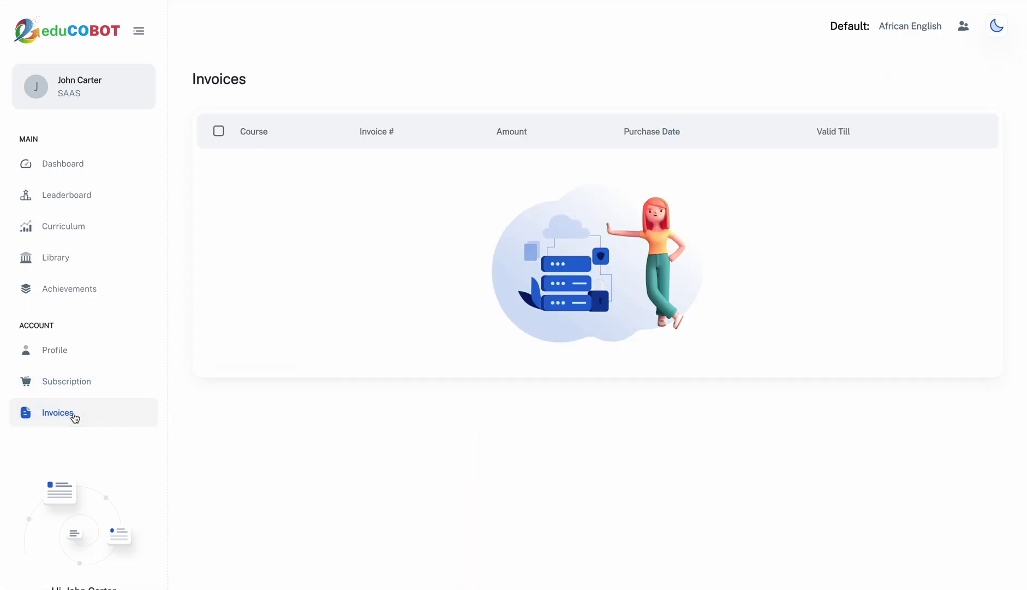
mouse_move(74, 163)
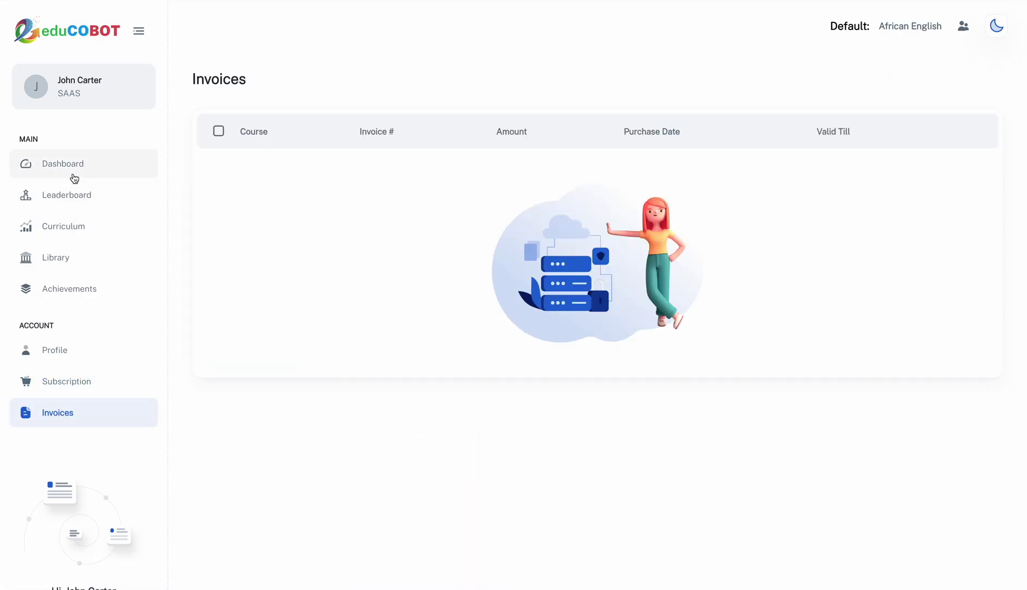
mouse_move(72, 226)
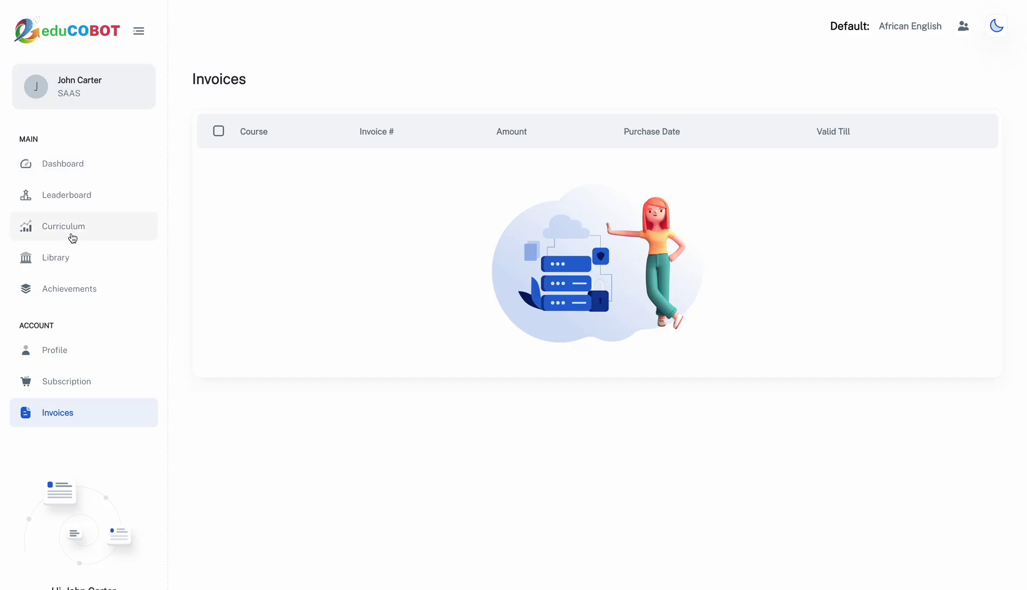
click(62, 226)
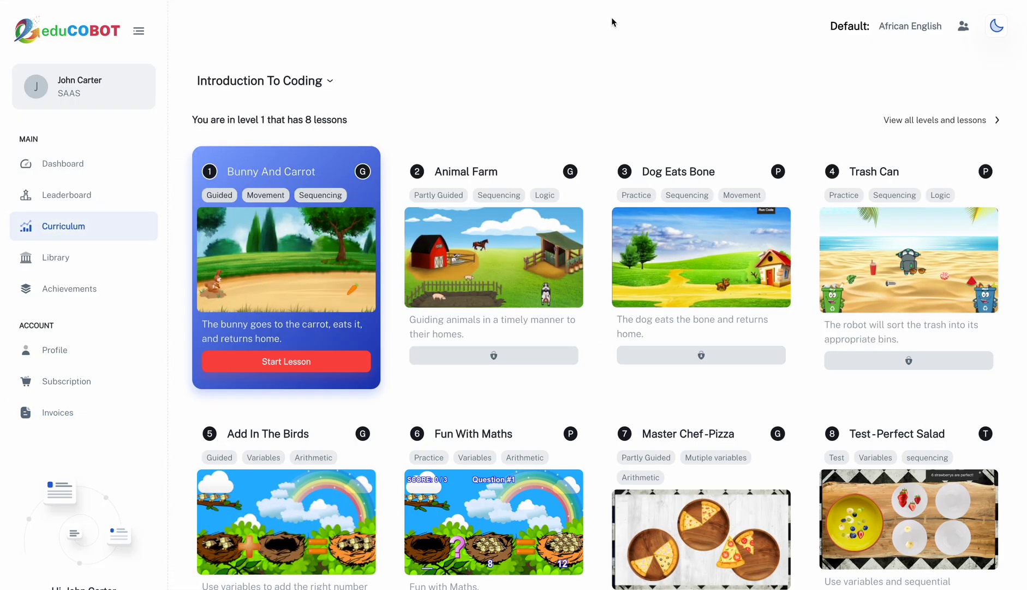
click(286, 361)
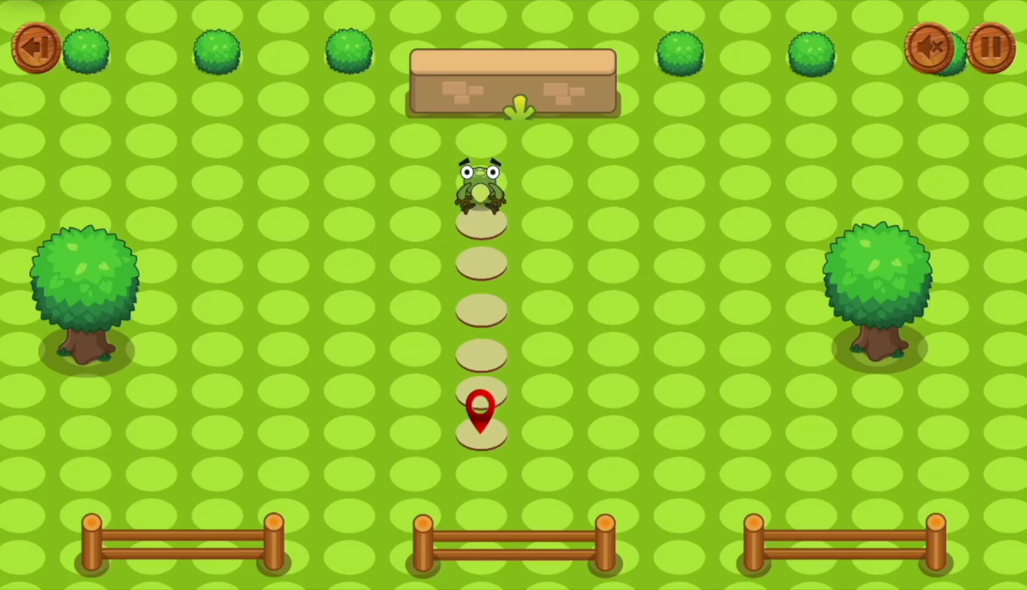